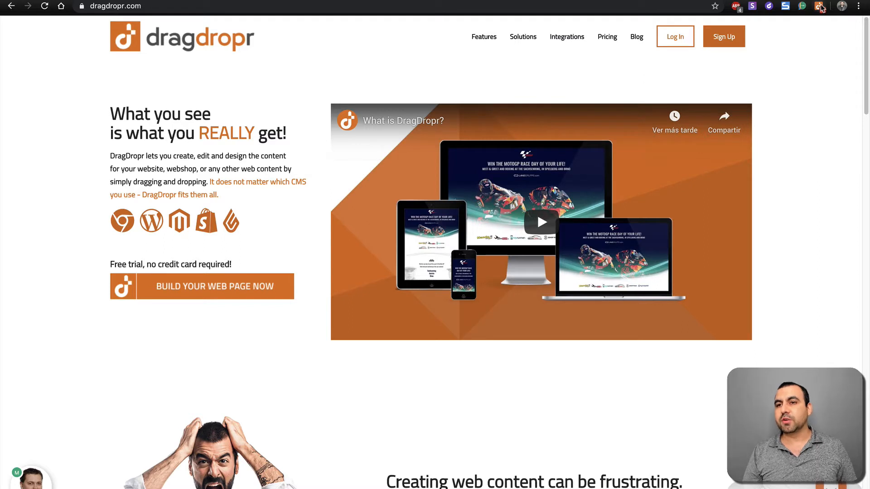
mouse_move(801, 101)
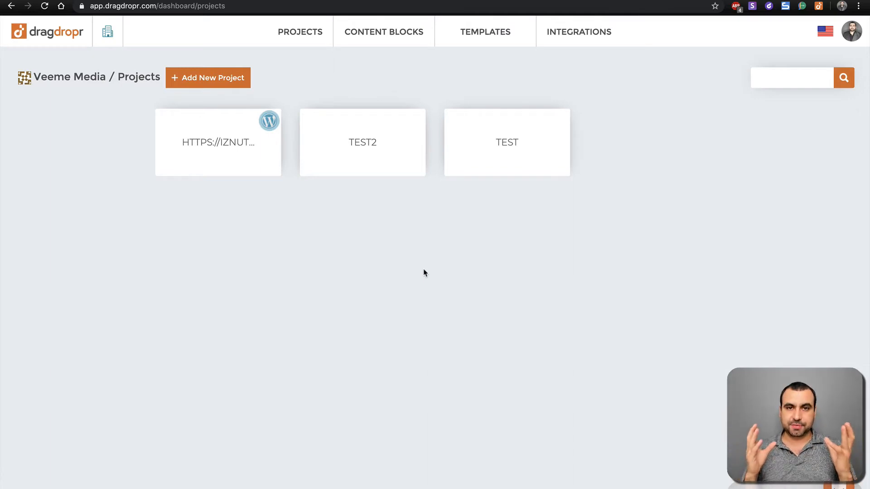
mouse_move(261, 123)
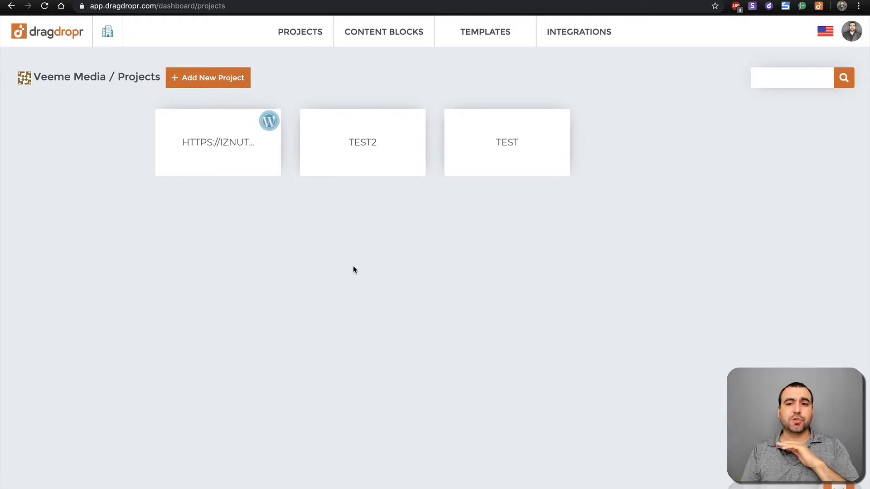
- Add a new project named SaaS Master, save it and open its blank page editor
left_click(208, 78)
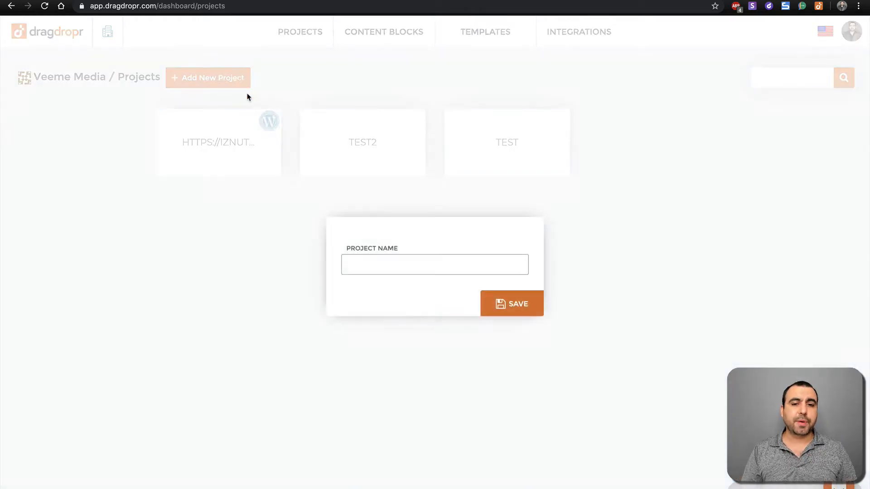
type("S")
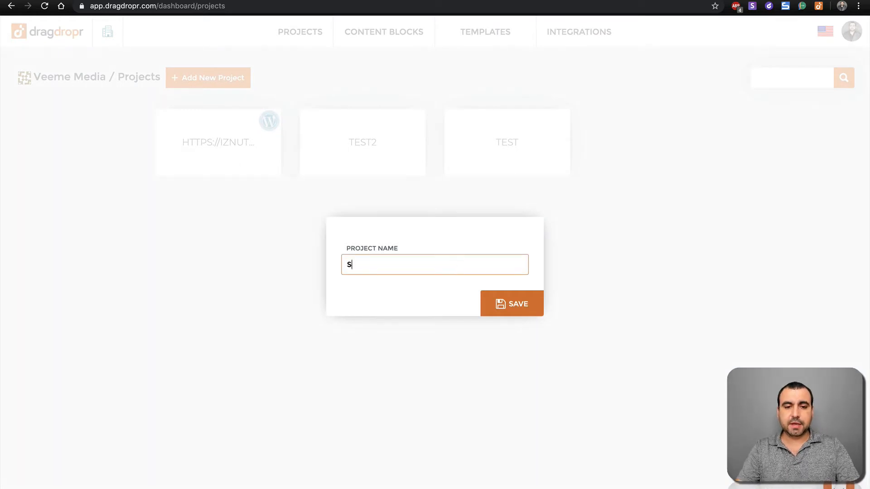
type("aaS Mastew")
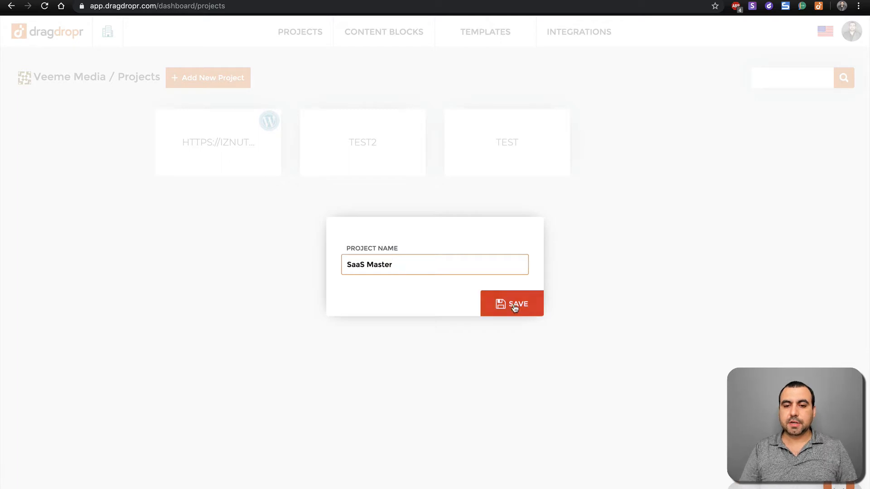
left_click(514, 303)
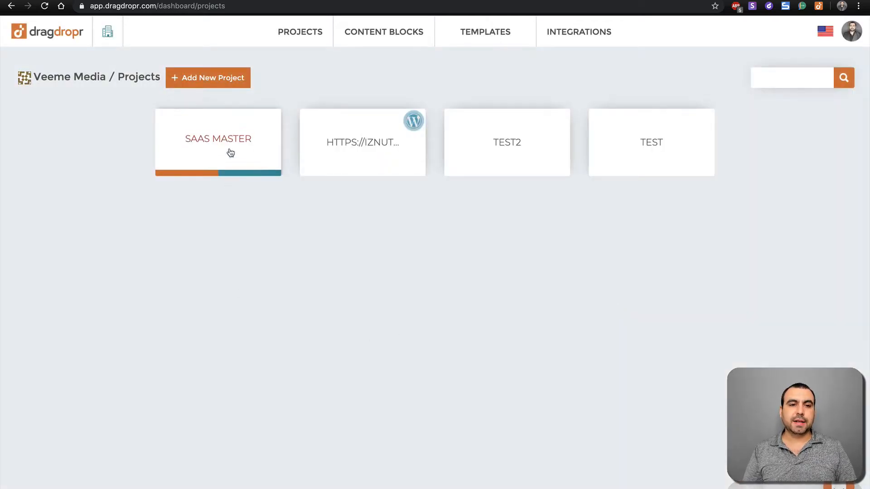
left_click(218, 140)
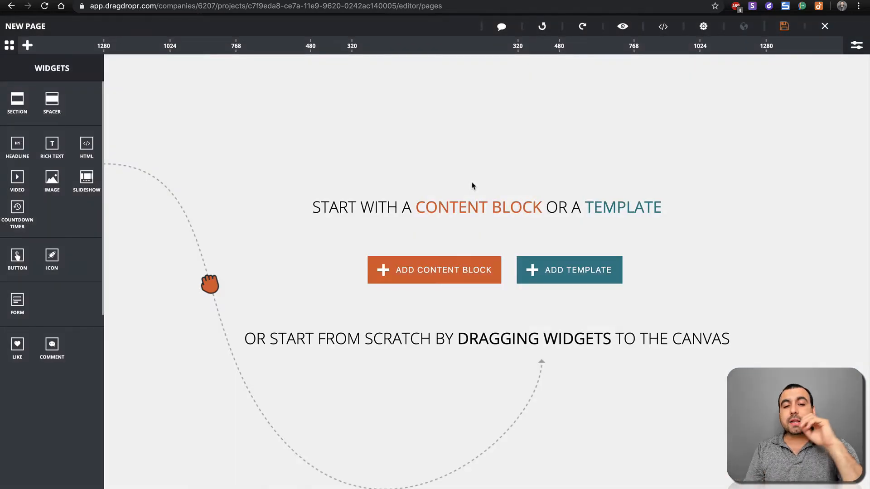
mouse_move(53, 101)
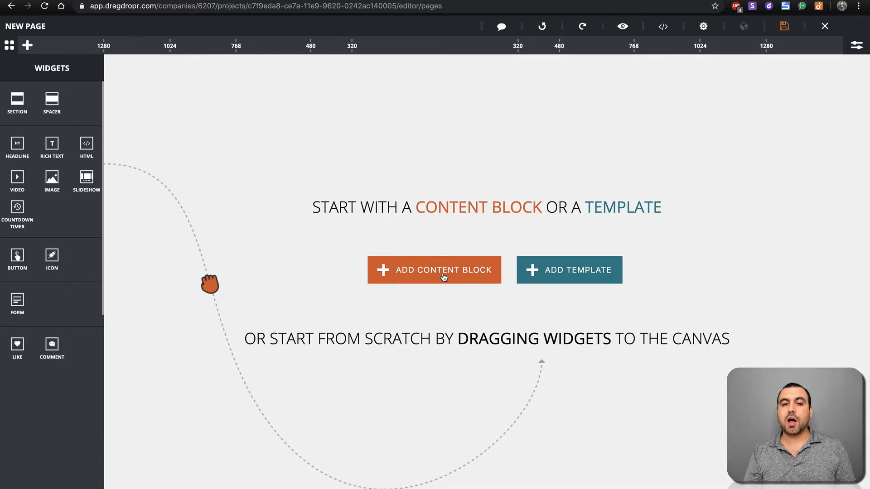
mouse_move(575, 278)
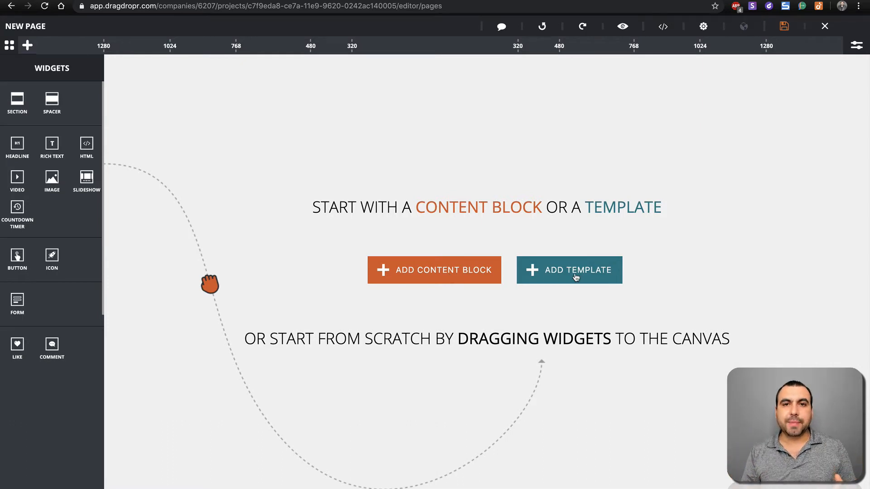
- Browse the Templates gallery and choose the Gem Farm Honey Collection template
left_click(575, 270)
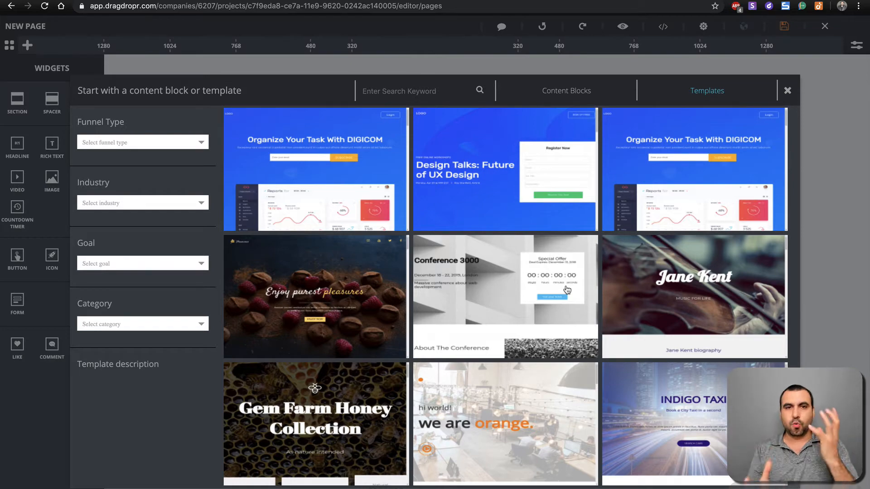
scroll("down", 3)
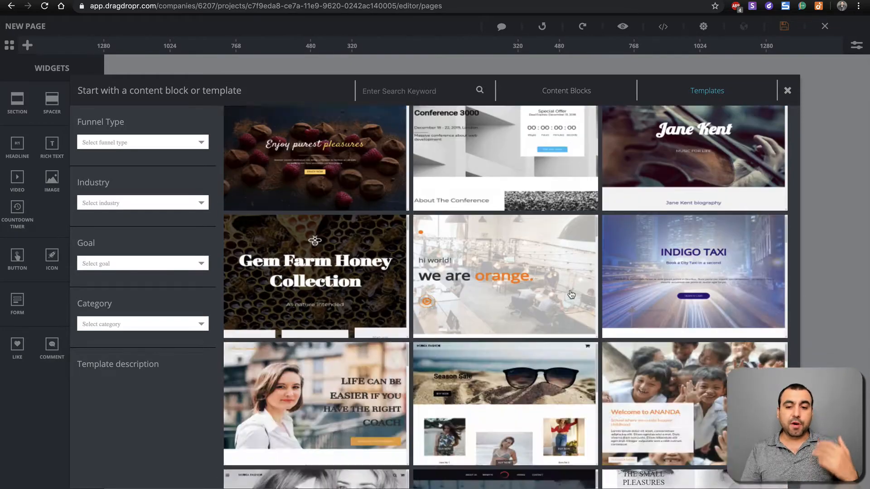
scroll("down", 3)
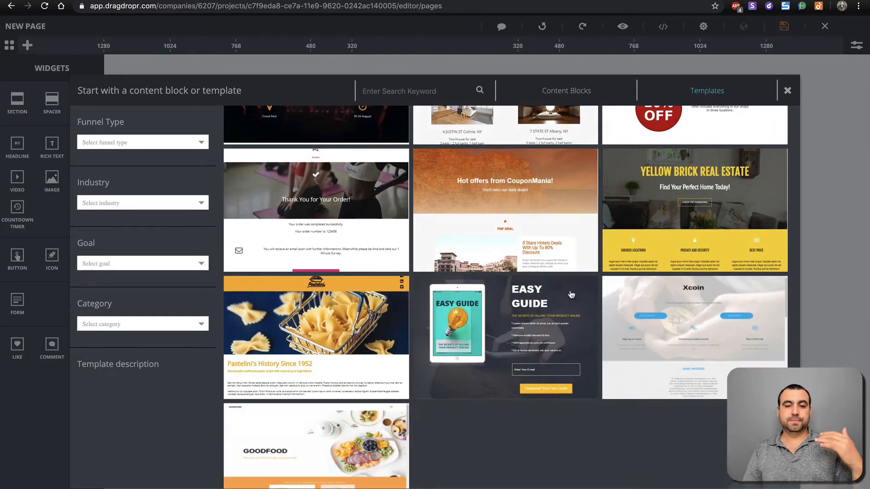
scroll("down", 3)
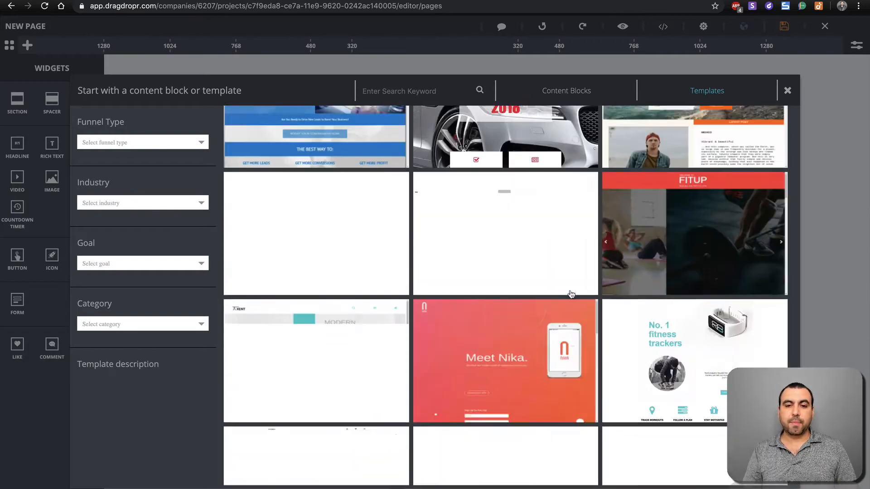
scroll("down", 3)
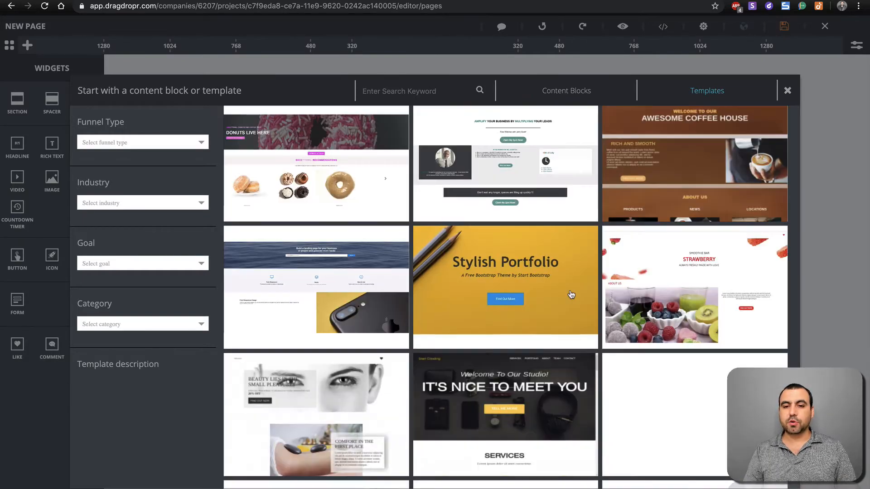
scroll("down", 3)
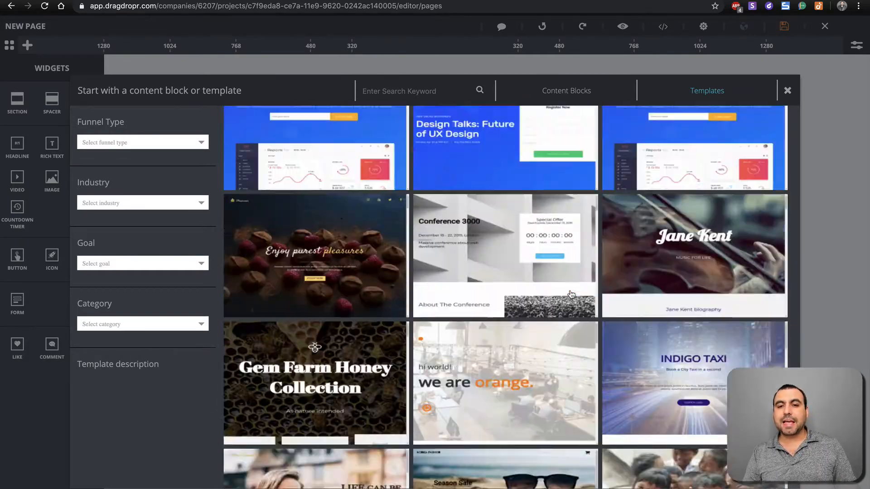
scroll("down", 3)
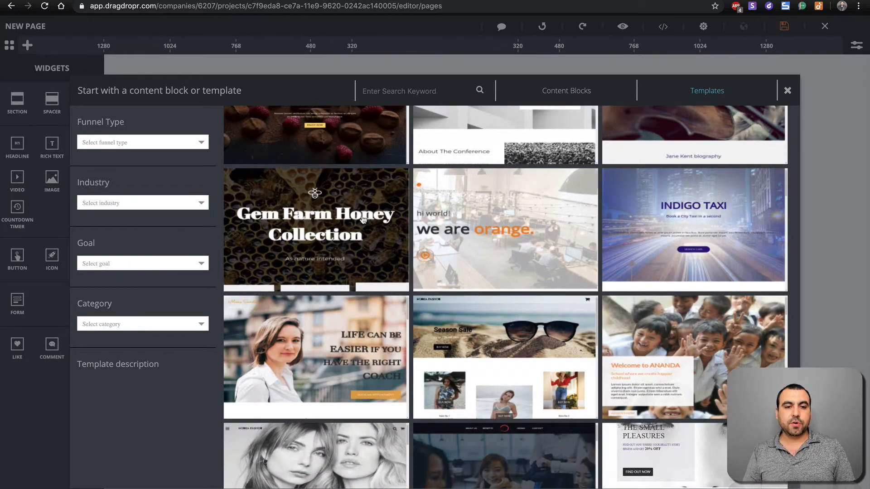
left_click(787, 90)
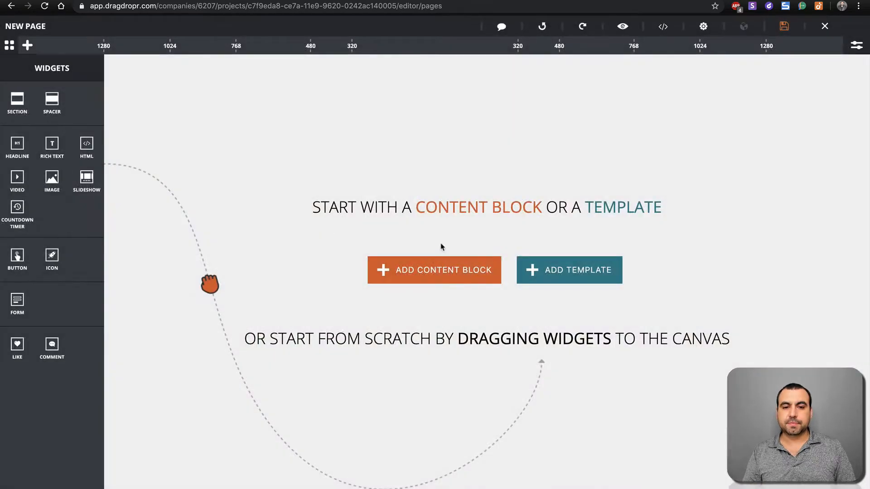
- Load the Gem Farm Honey Collection template onto the canvas and select its hero headline for editing
left_click(570, 270)
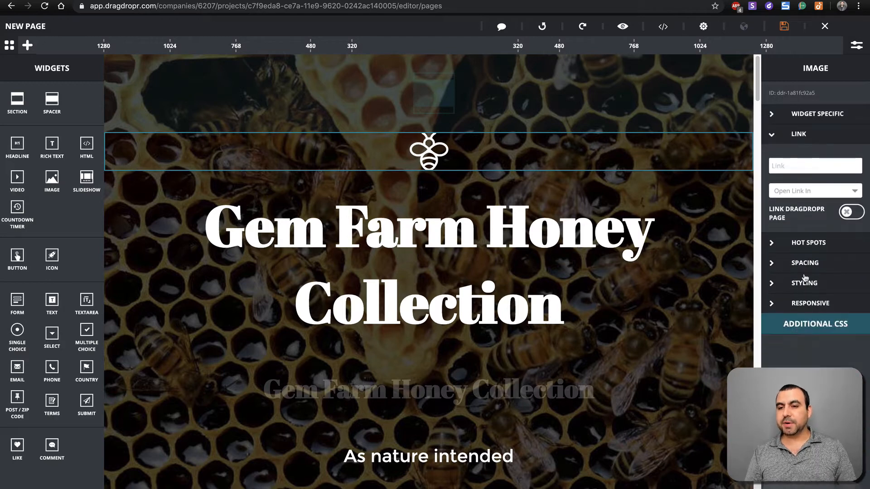
left_click(804, 283)
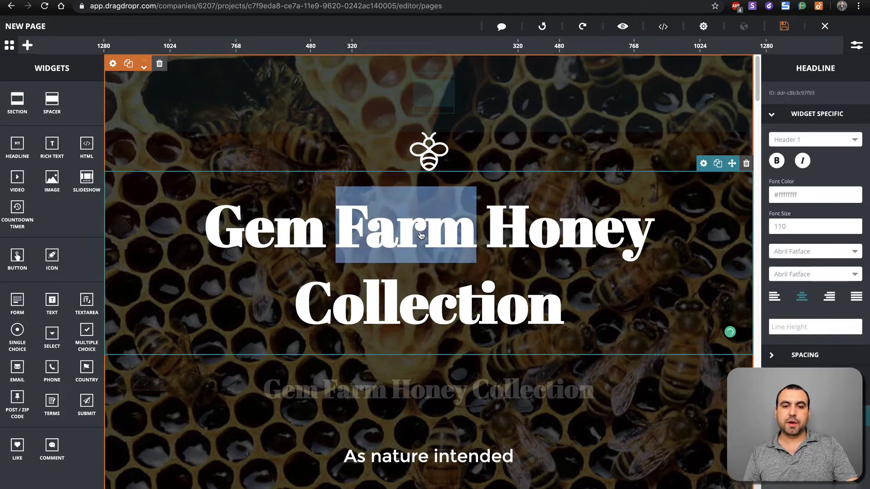
- Replace the hero headline text with 'SaaS Master' and review the rest of the page
type("fdsf")
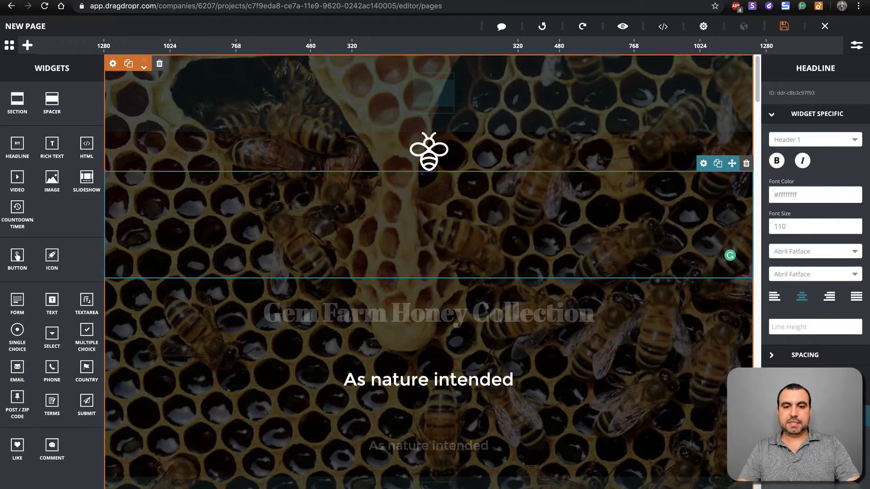
type("SaaS Master")
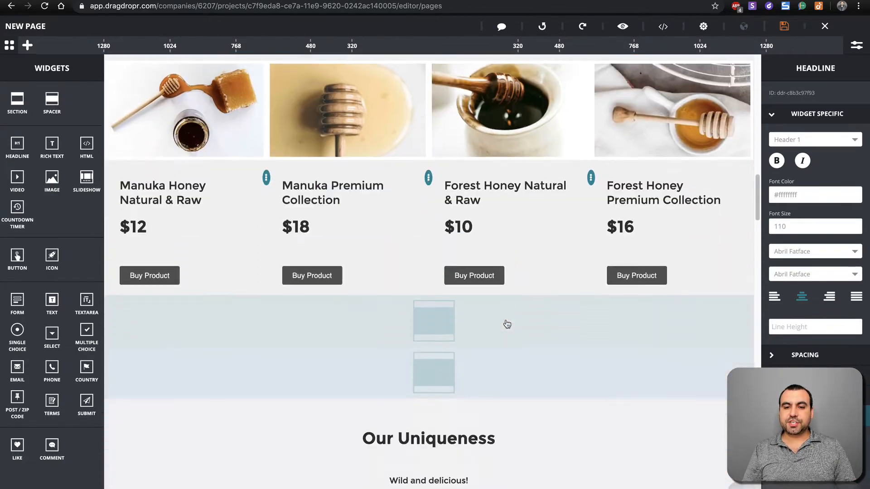
scroll("down", 3)
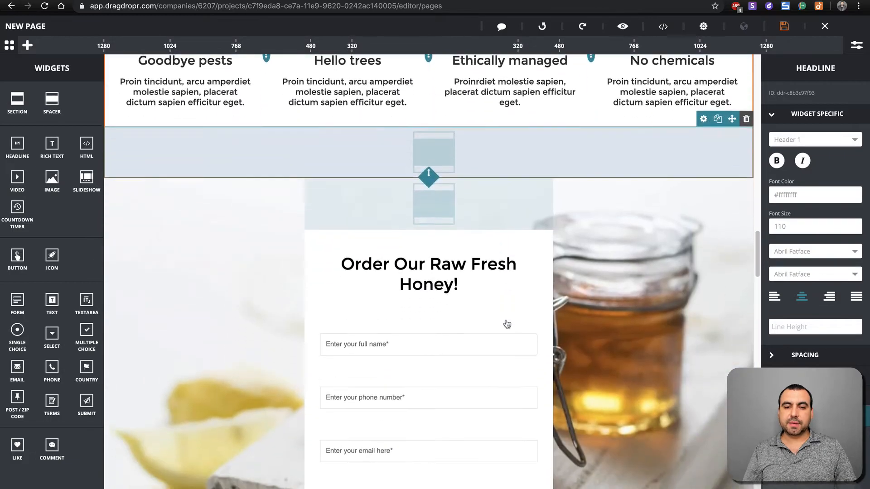
scroll("down", 3)
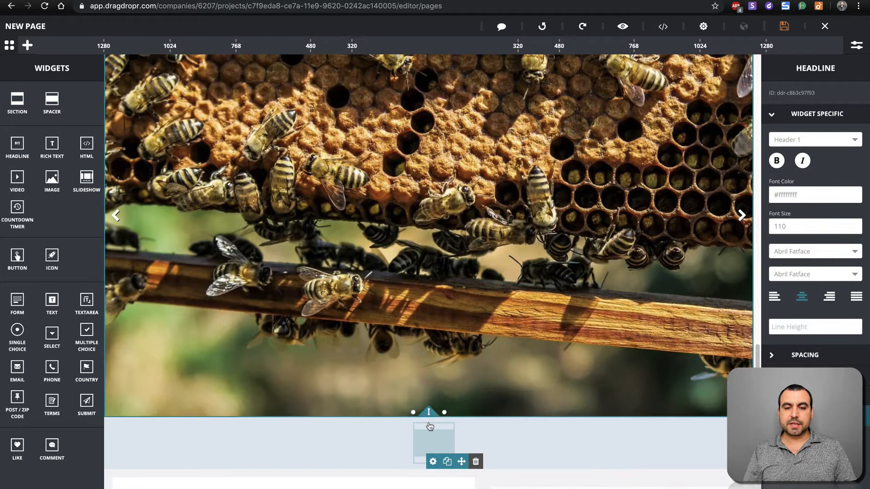
scroll("down", 3)
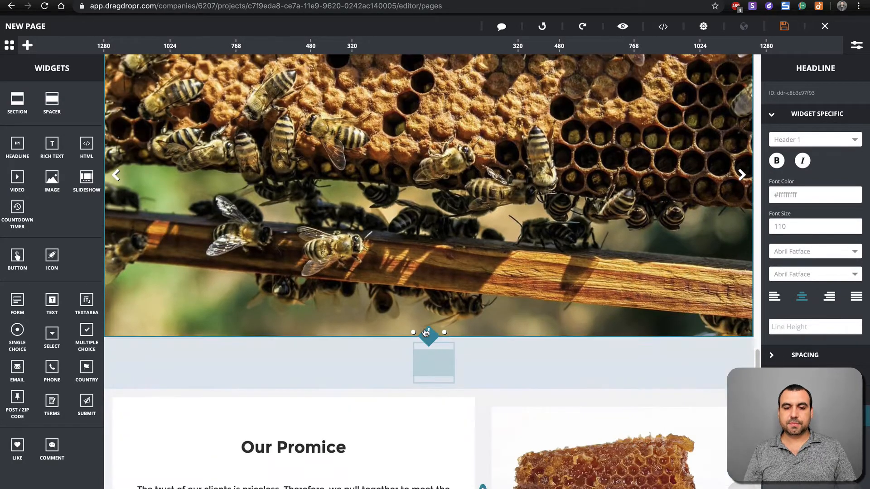
scroll("down", 3)
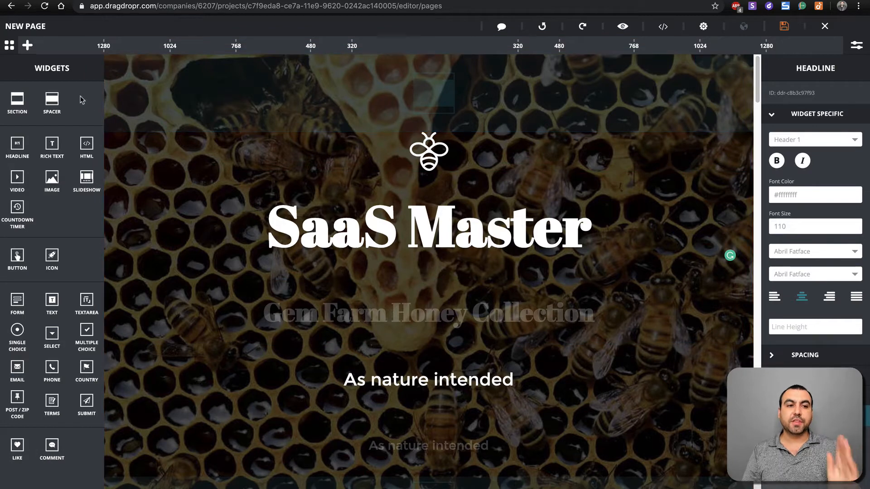
mouse_move(55, 109)
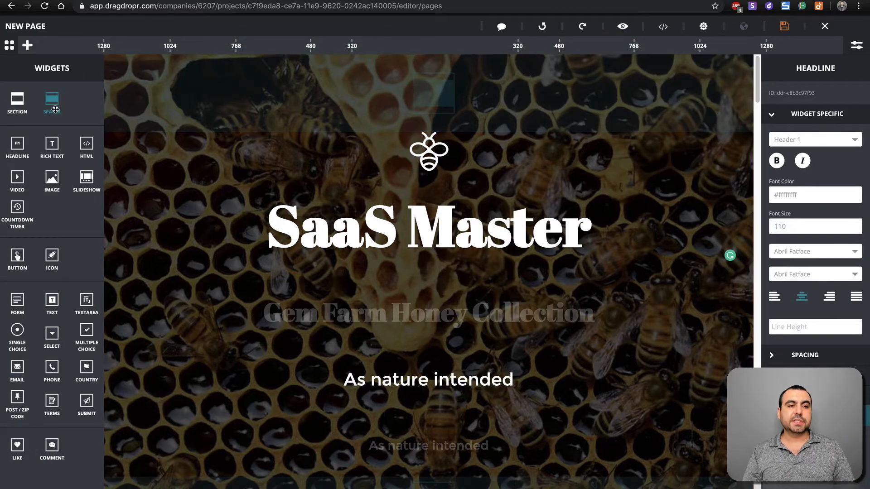
mouse_move(50, 153)
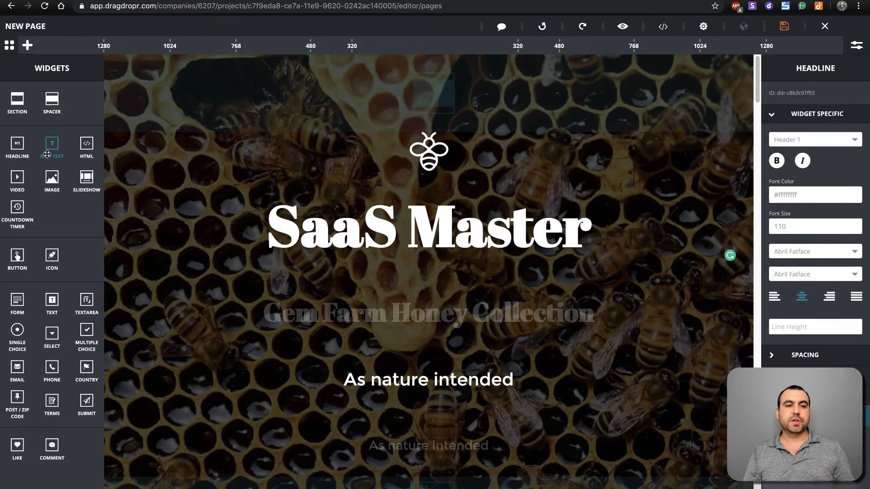
mouse_move(84, 207)
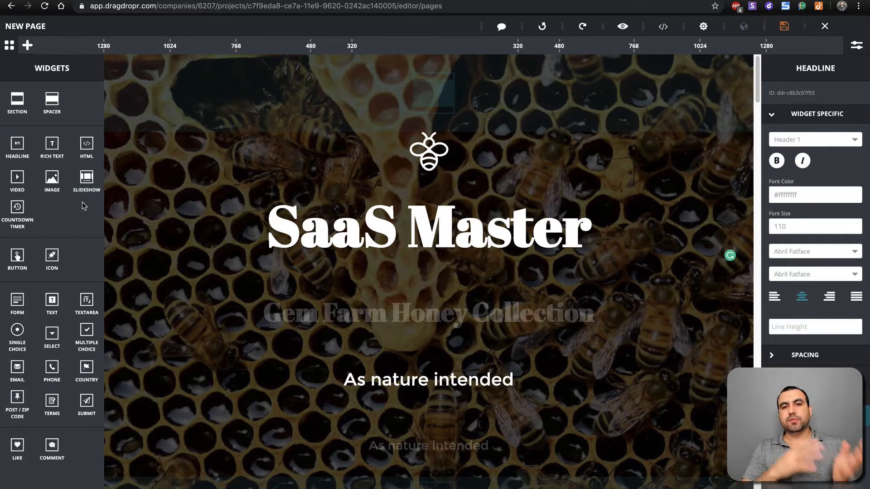
mouse_move(65, 444)
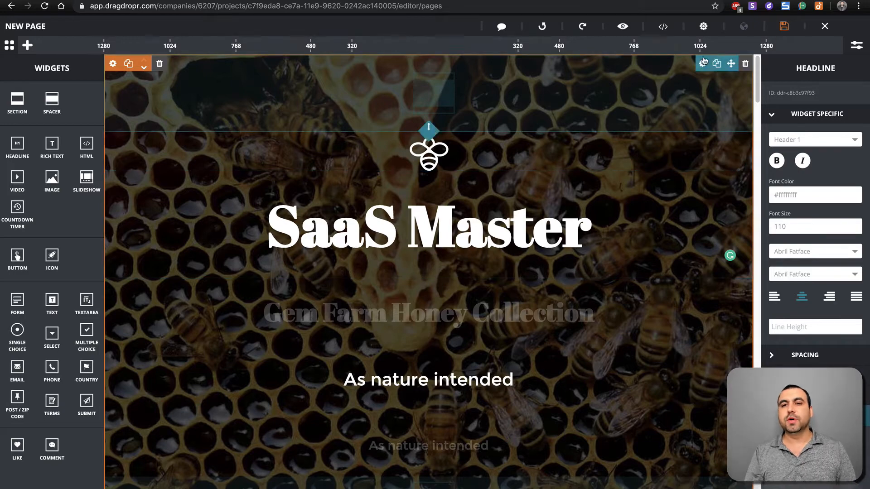
mouse_move(661, 24)
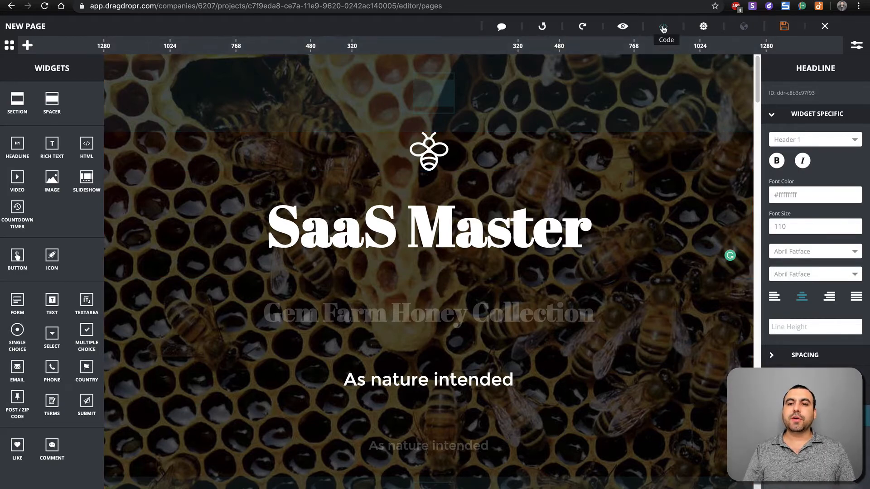
left_click(664, 25)
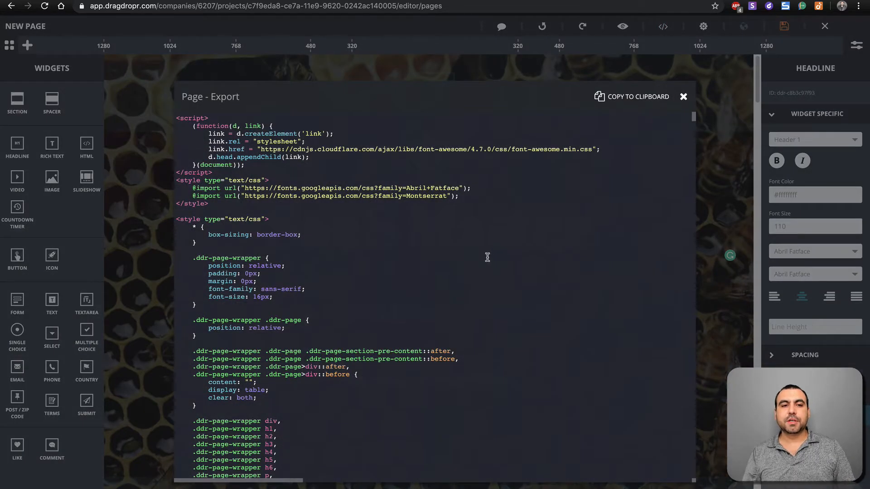
mouse_move(490, 263)
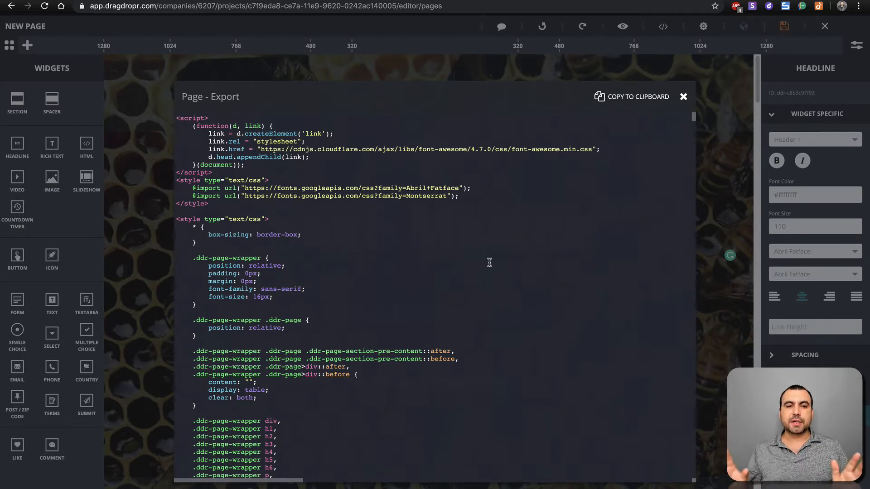
mouse_move(580, 164)
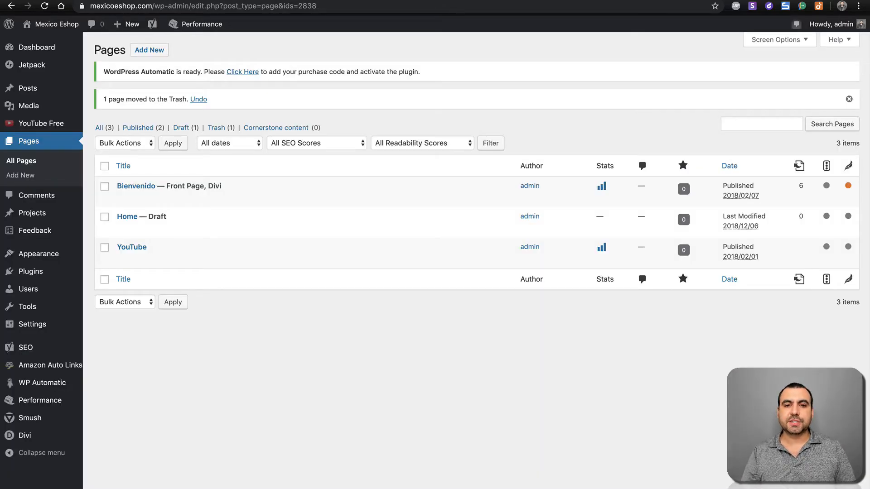
mouse_move(363, 321)
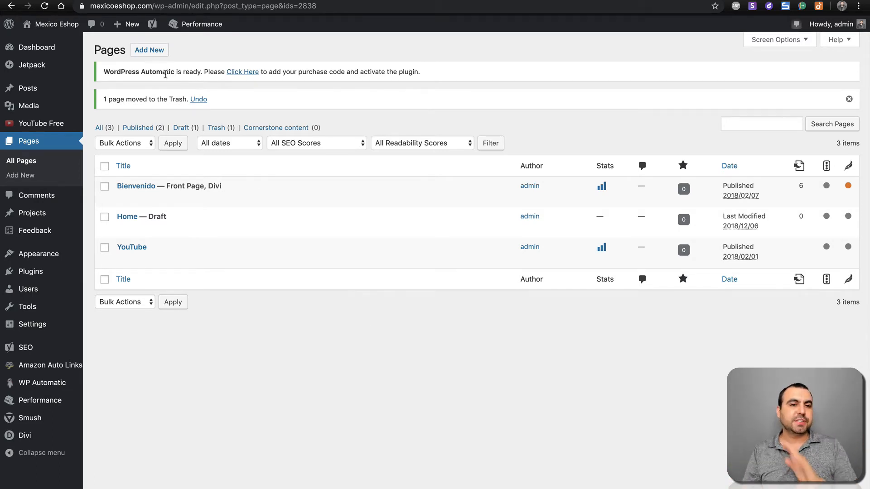
- Add a new page from the Pages screen to open its untitled editor
left_click(148, 50)
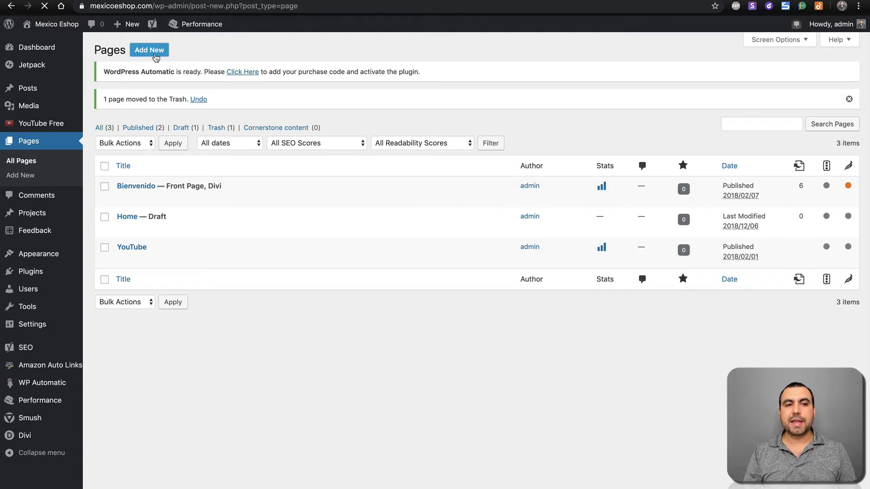
left_click(149, 50)
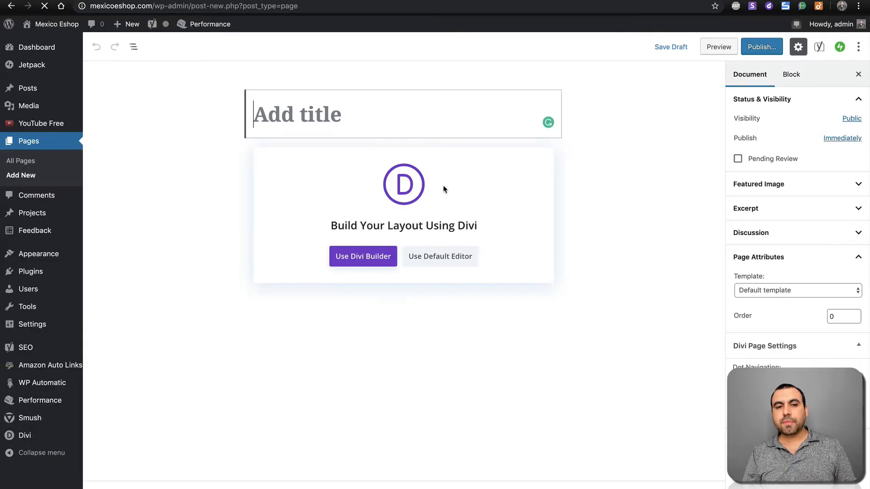
- Use the default editor and add a Custom HTML block holding the exported landing page code
left_click(441, 256)
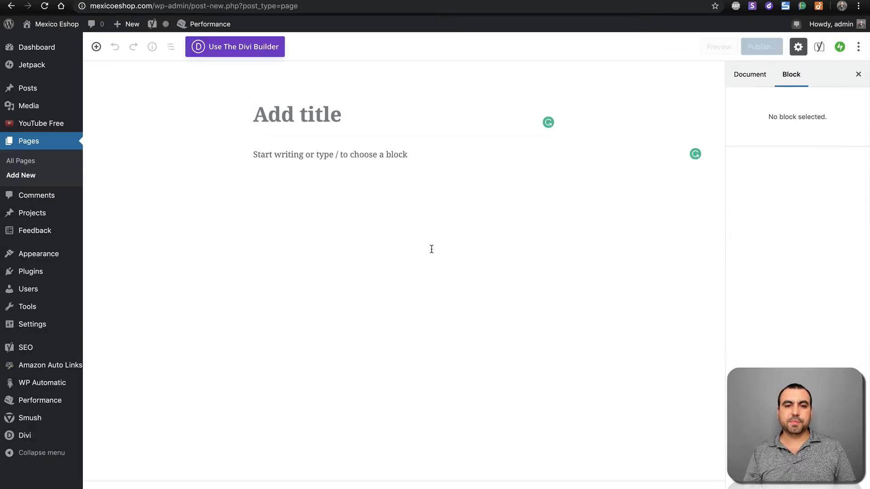
left_click(230, 154)
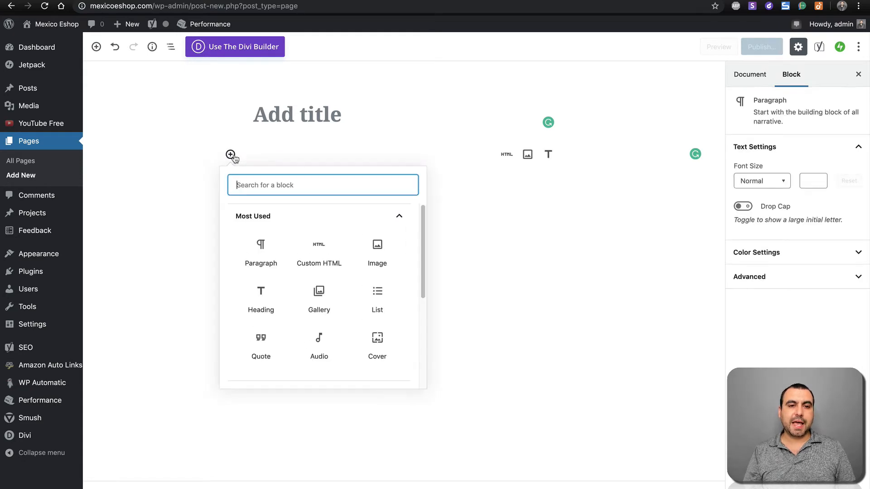
type("html")
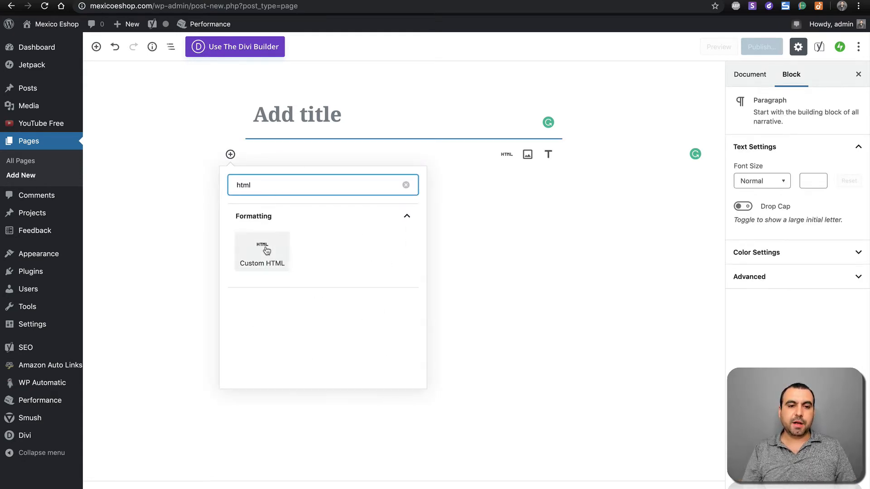
left_click(262, 250)
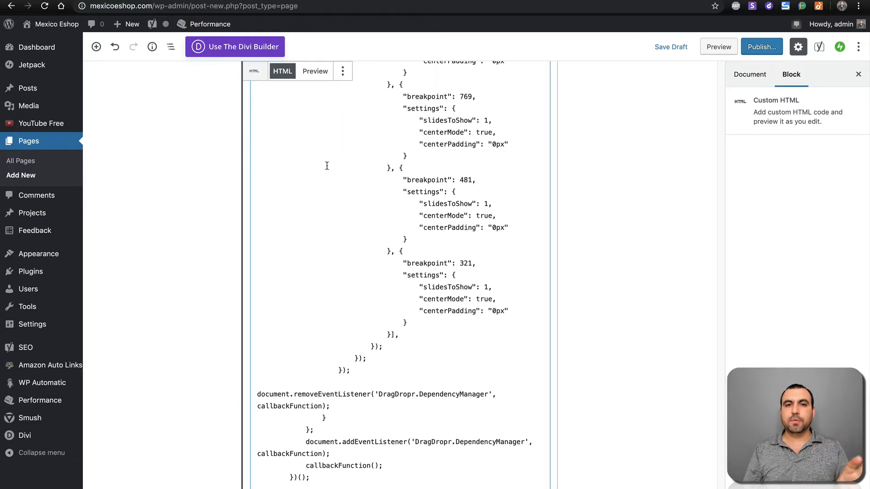
scroll("up", 3)
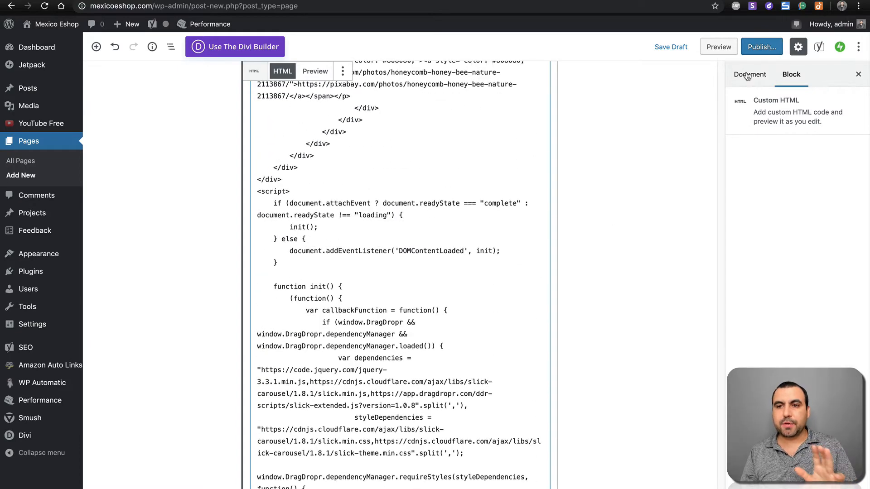
- Set the page template to Blank Page under Document settings and preview the page
left_click(750, 75)
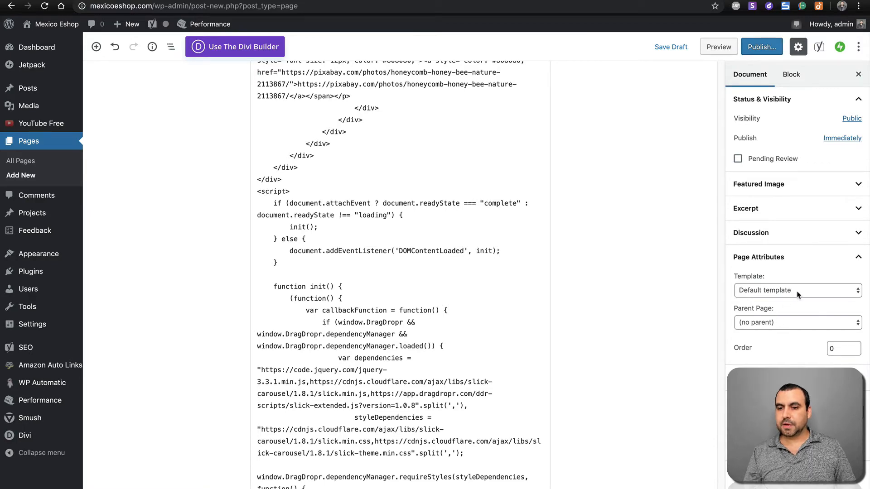
left_click(798, 290)
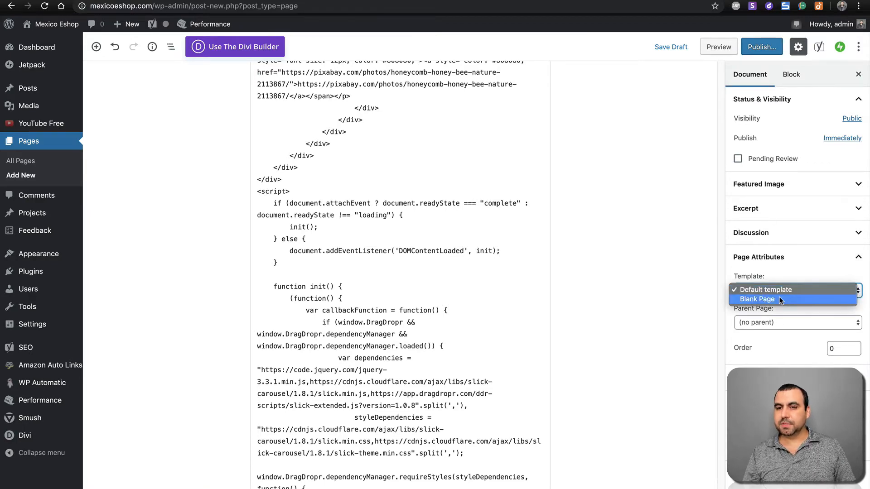
left_click(756, 300)
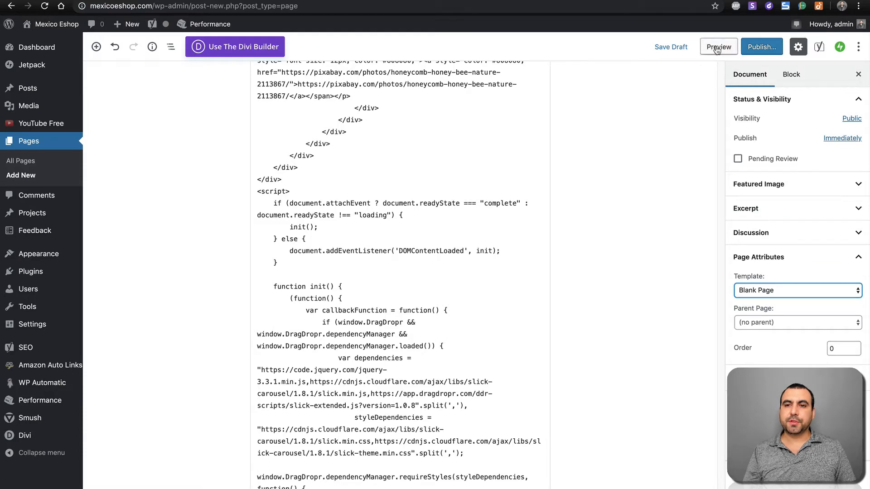
left_click(719, 47)
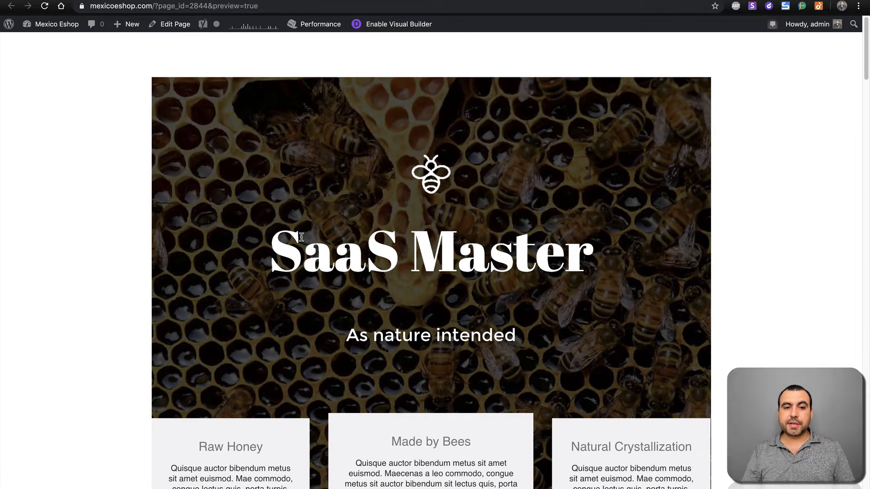
- Scroll the preview from the hero down to the contact section and back up
scroll("down", 3)
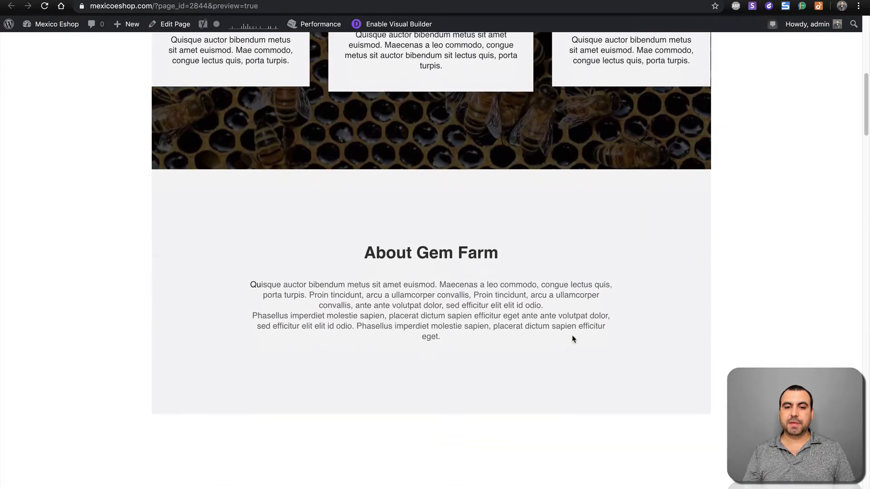
scroll("down", 3)
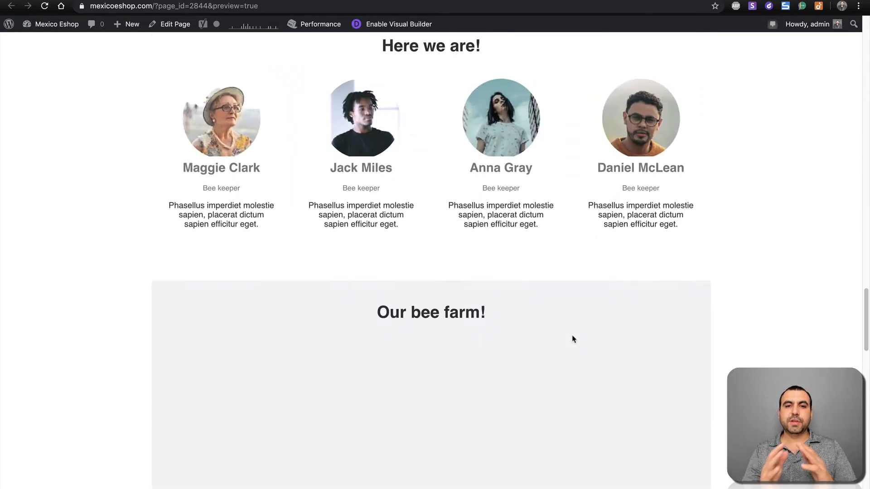
scroll("down", 3)
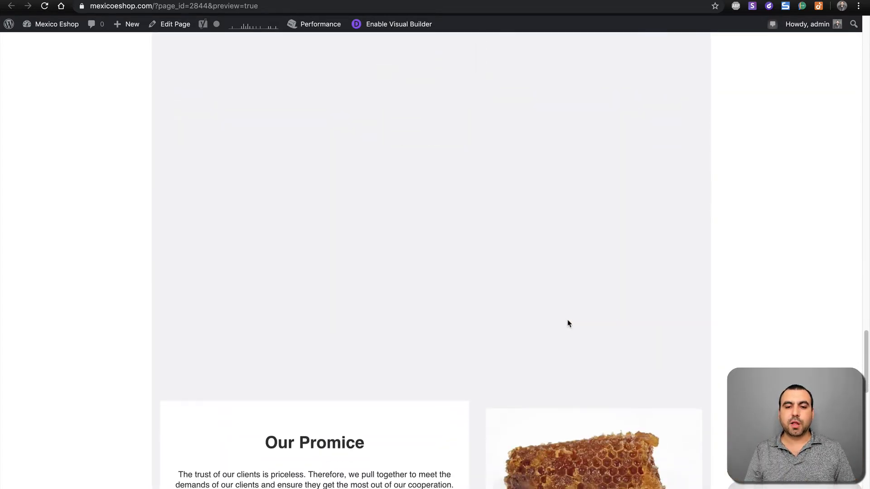
scroll("down", 3)
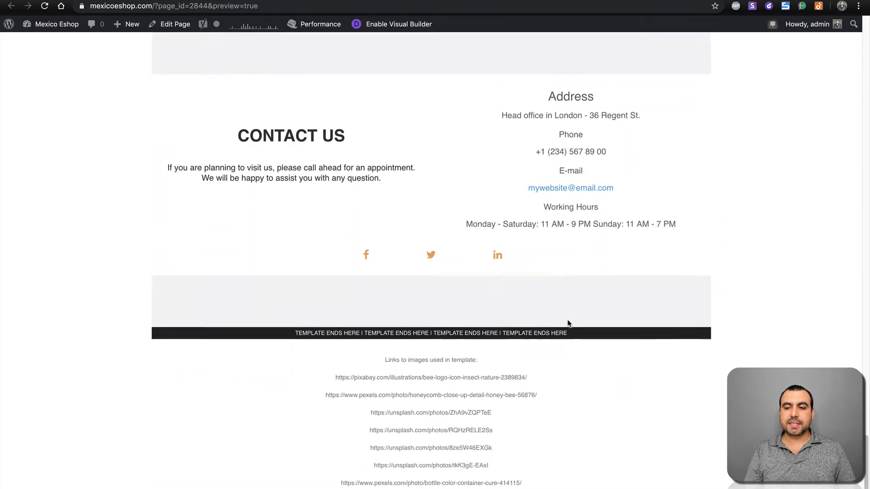
scroll("up", 3)
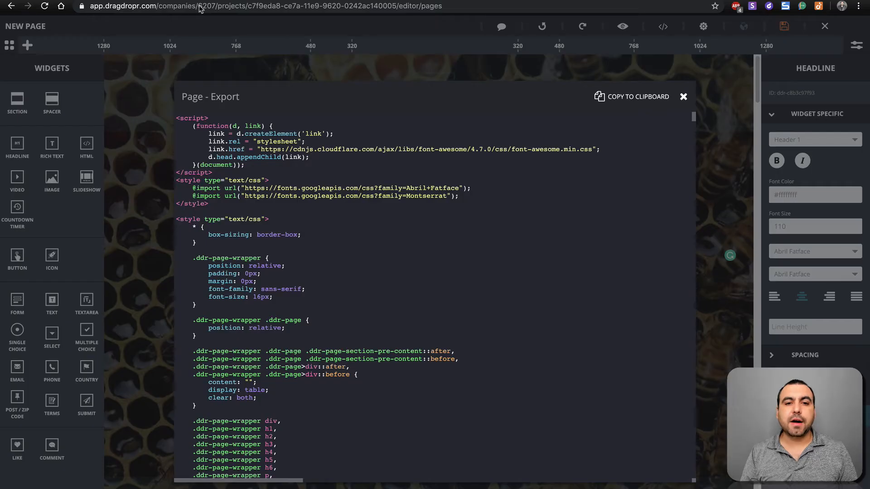
- Go to MemberFactory's Marketingonline site dashboard and its Content member pages
left_click(684, 96)
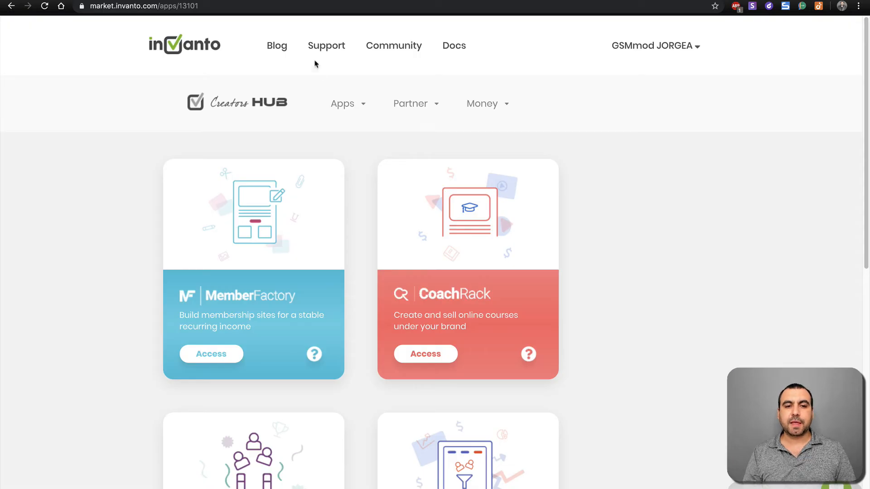
mouse_move(220, 362)
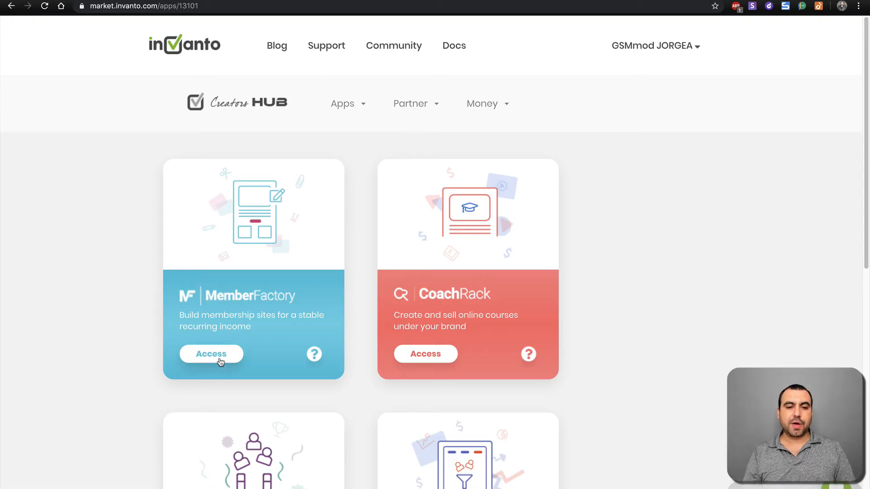
left_click(211, 354)
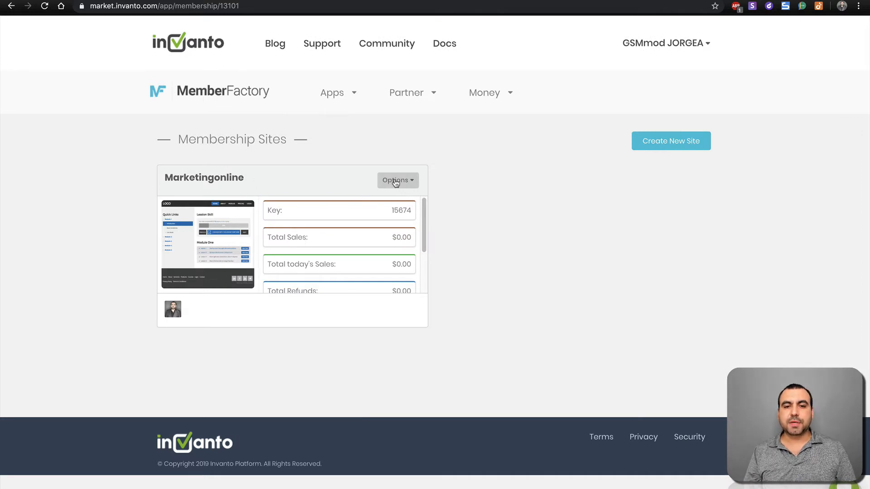
left_click(396, 180)
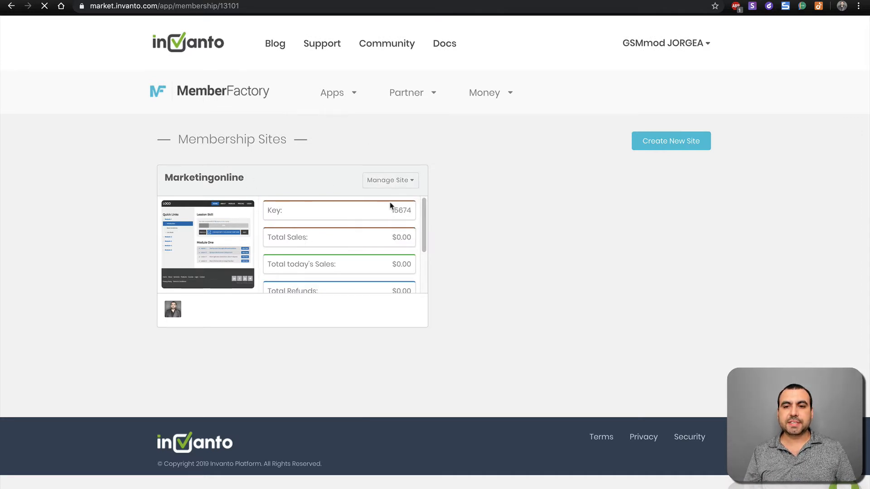
left_click(390, 181)
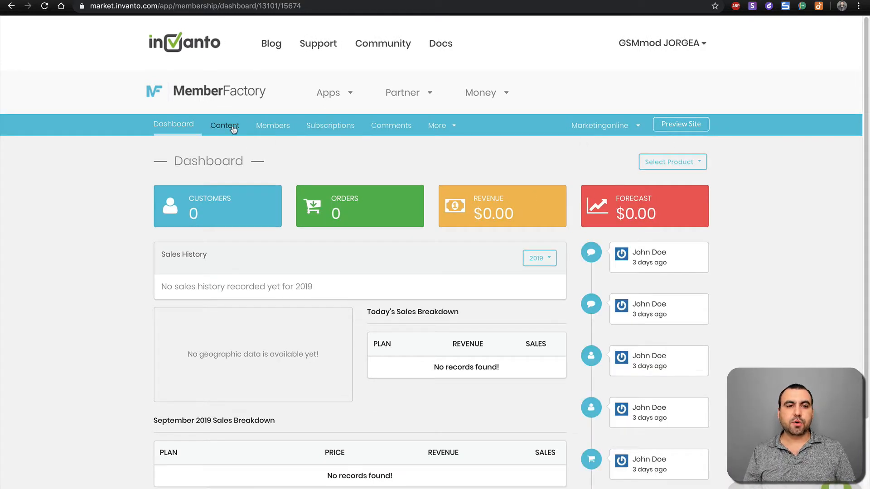
left_click(224, 125)
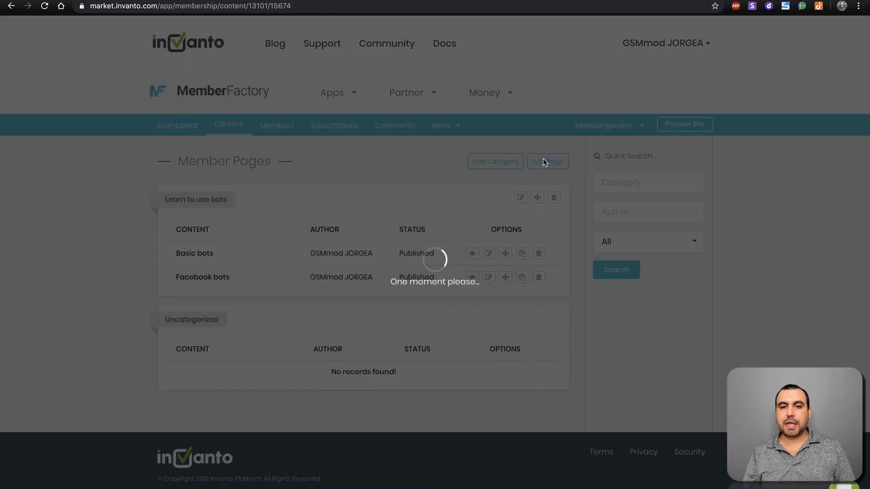
- Add a new member page titled saas master and save it
left_click(548, 161)
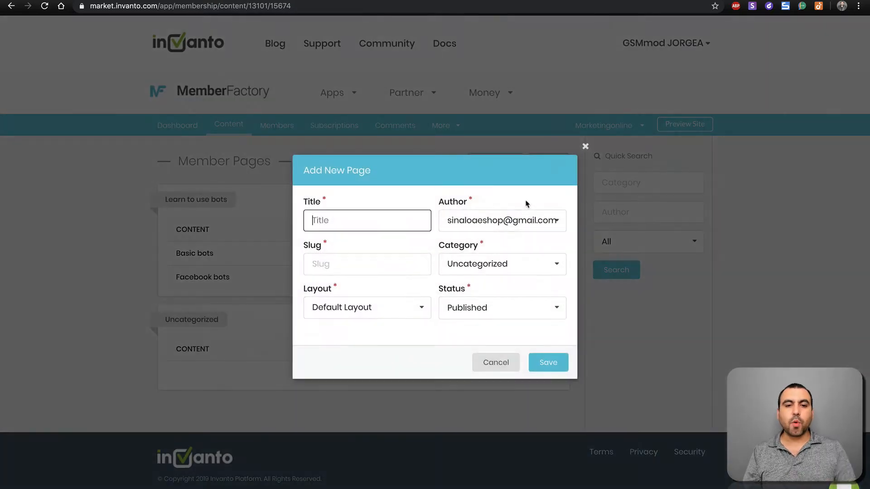
type("saas master")
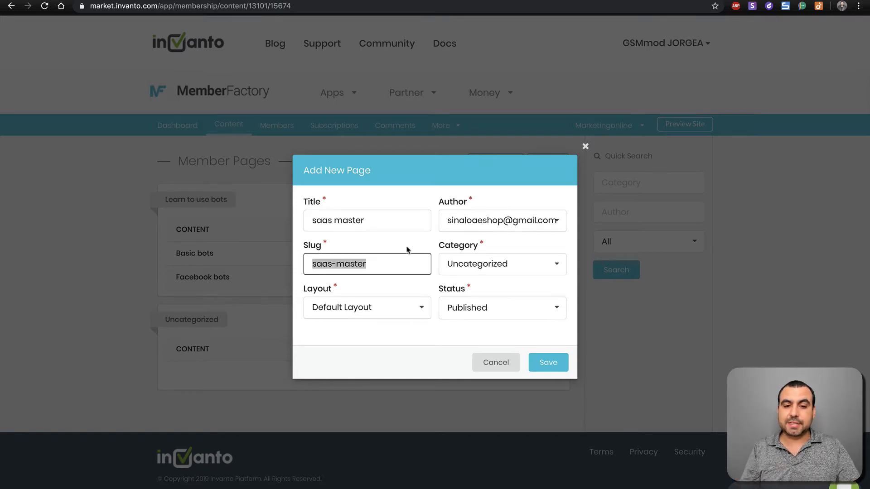
left_click(548, 362)
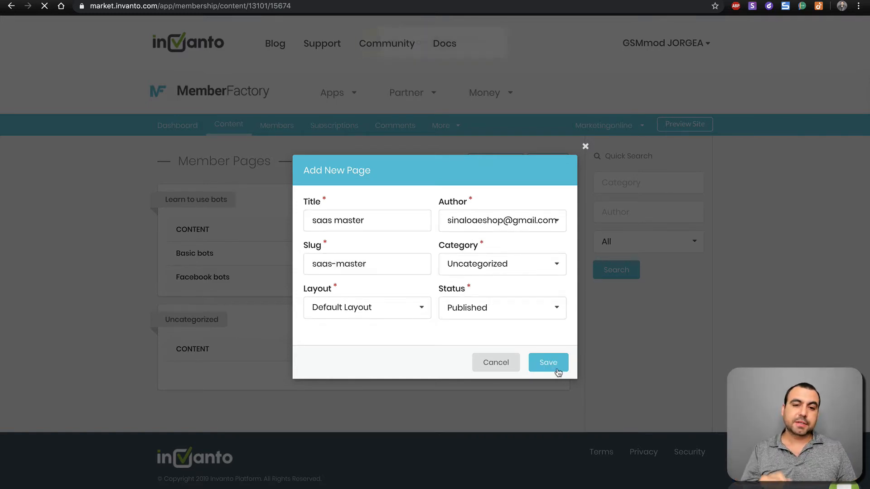
left_click(549, 363)
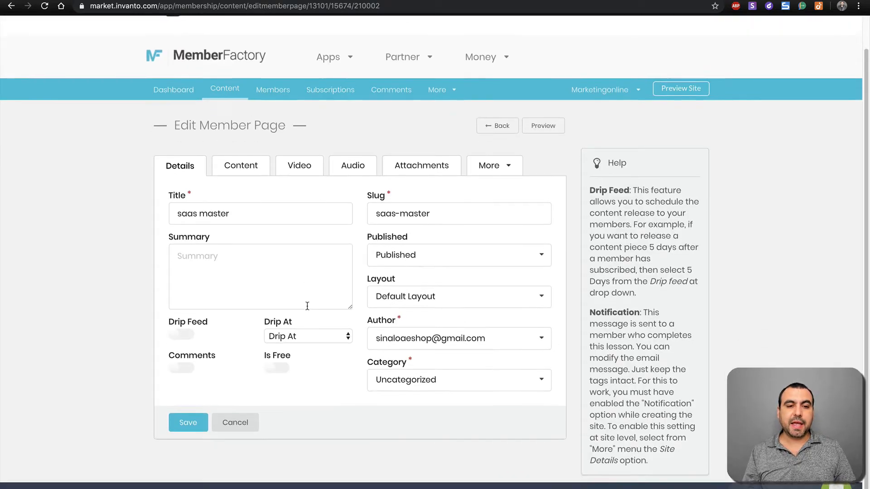
- Launch DragDropr from the member page's content editor, log in and open the SAAS MASTER project
left_click(240, 165)
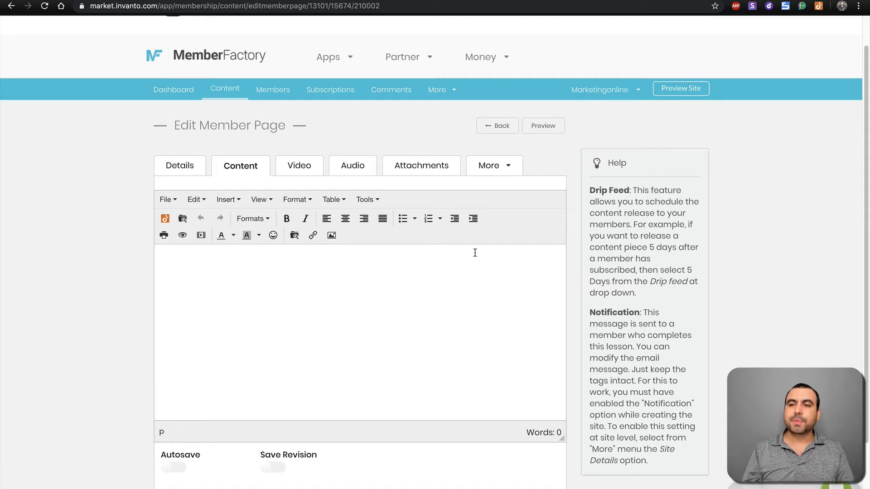
mouse_move(287, 219)
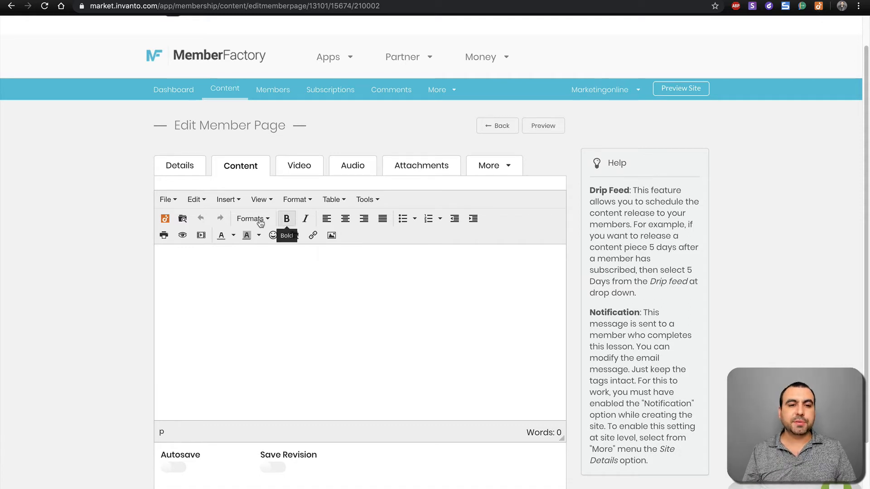
mouse_move(129, 203)
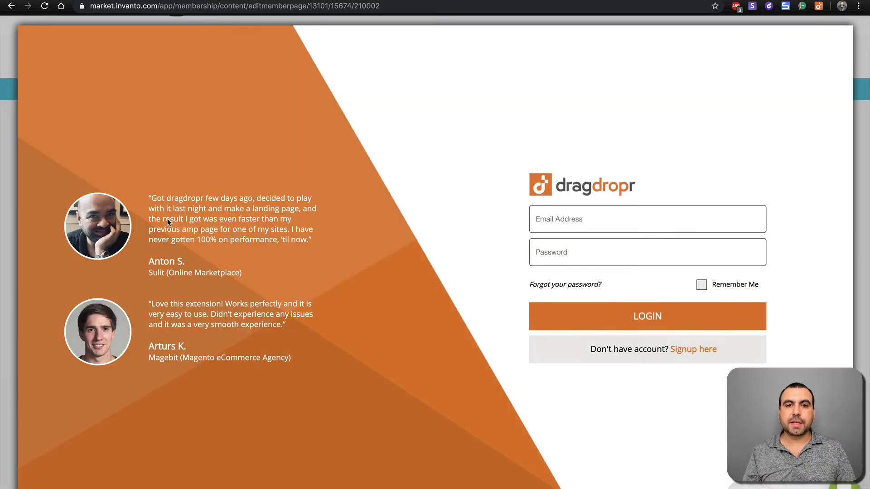
left_click(647, 316)
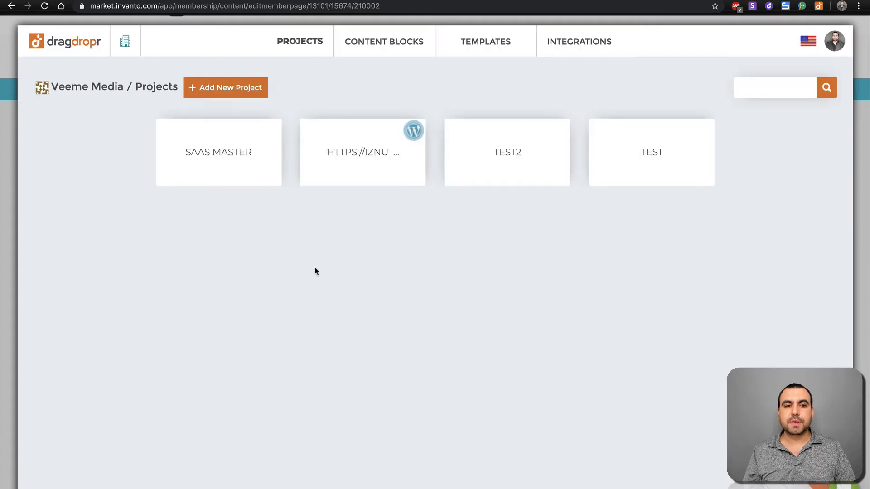
mouse_move(220, 150)
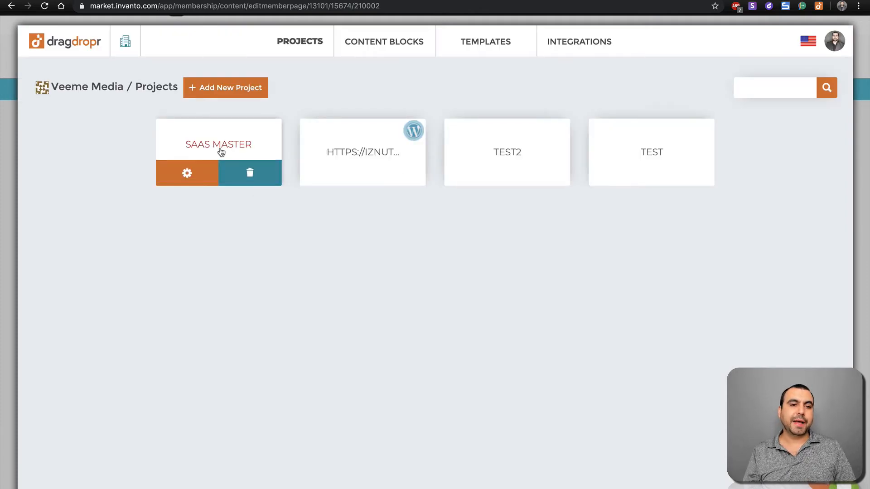
left_click(218, 144)
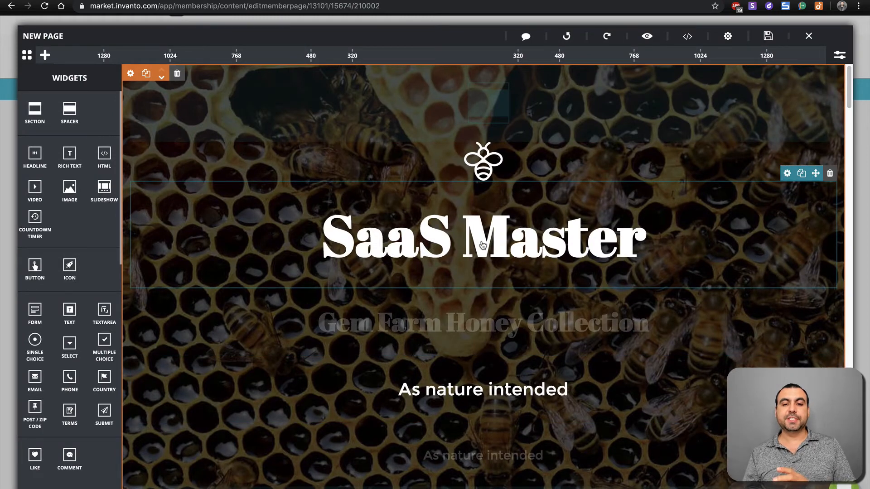
mouse_move(484, 258)
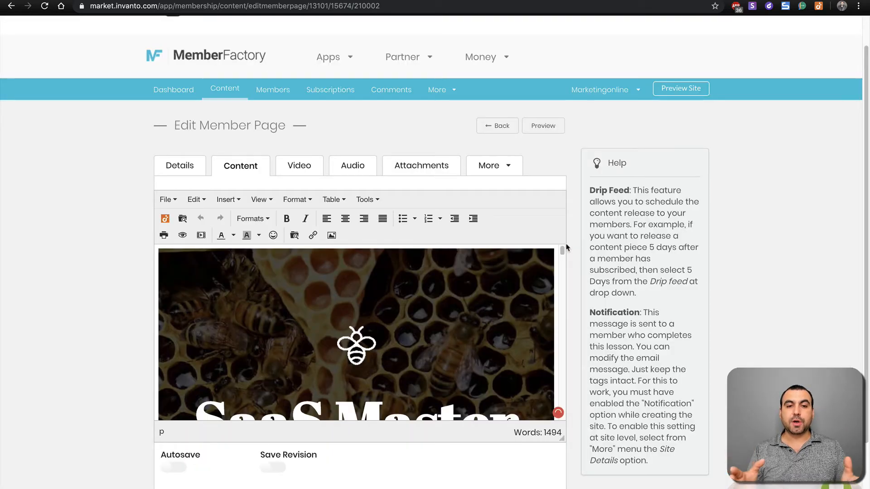
mouse_move(454, 332)
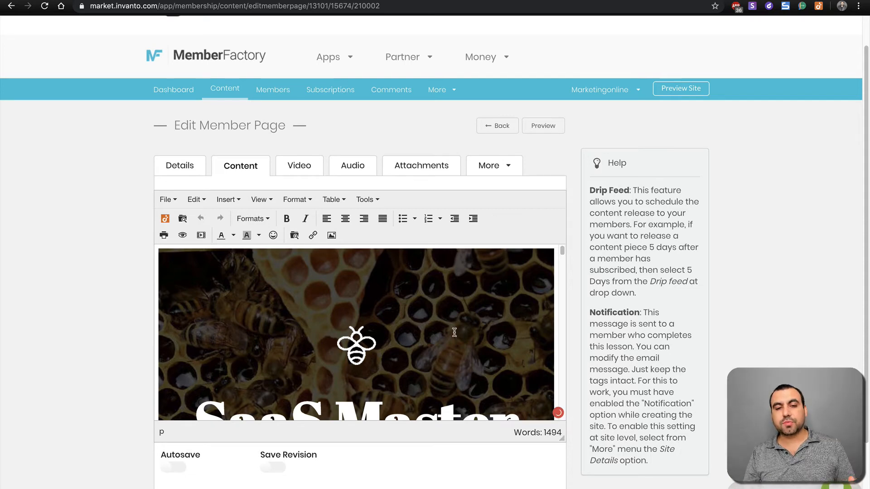
scroll("down", 3)
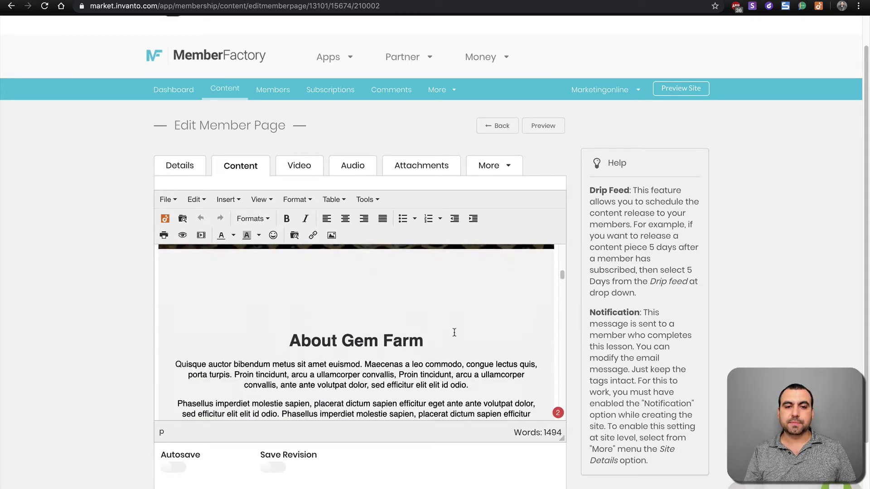
scroll("down", 3)
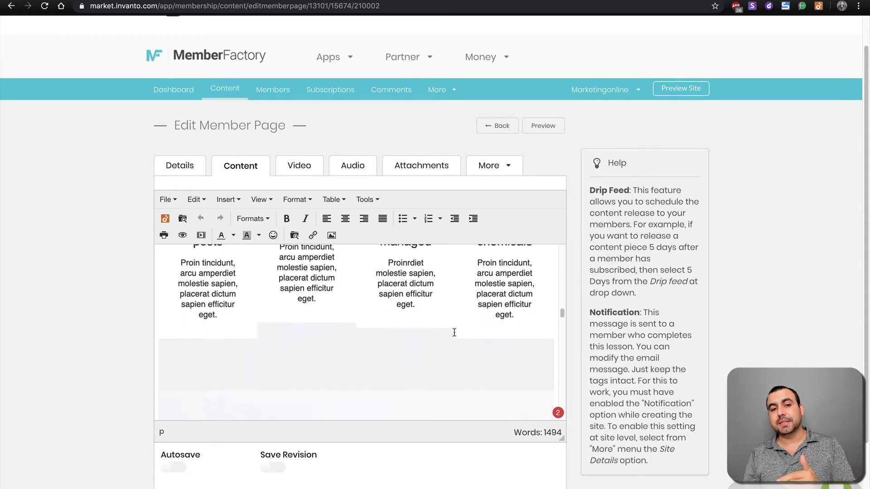
scroll("down", 3)
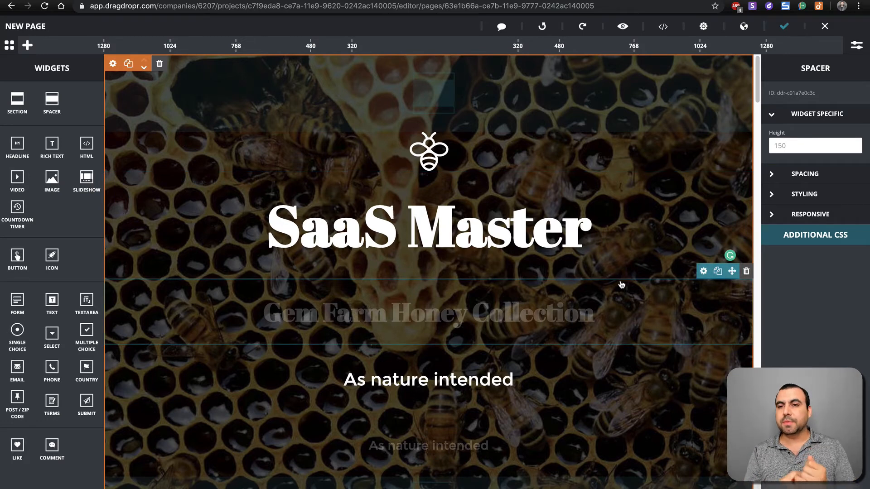
mouse_move(745, 26)
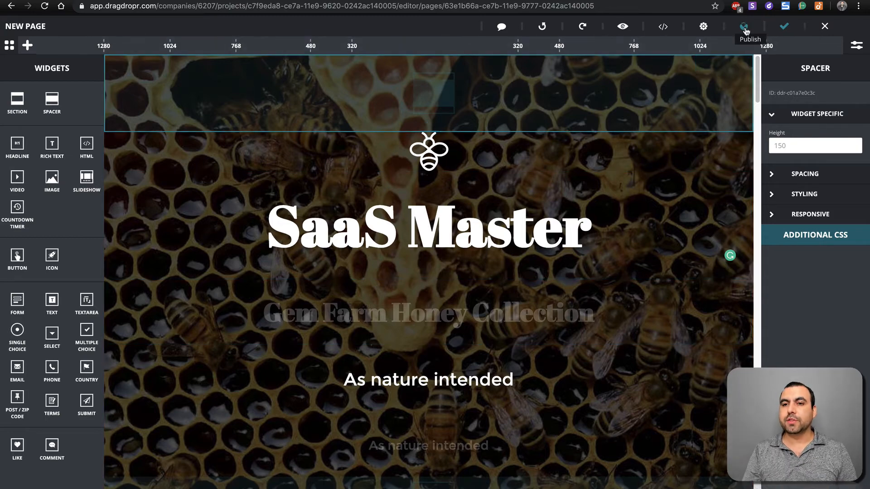
- Choose DOMAIN publishing for the SaaS Master page, with site.saasm.co and file name index
left_click(744, 25)
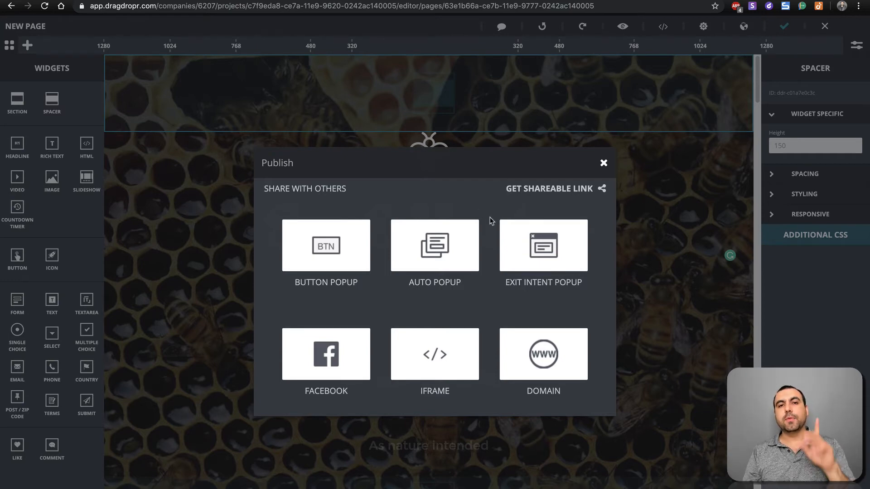
mouse_move(345, 234)
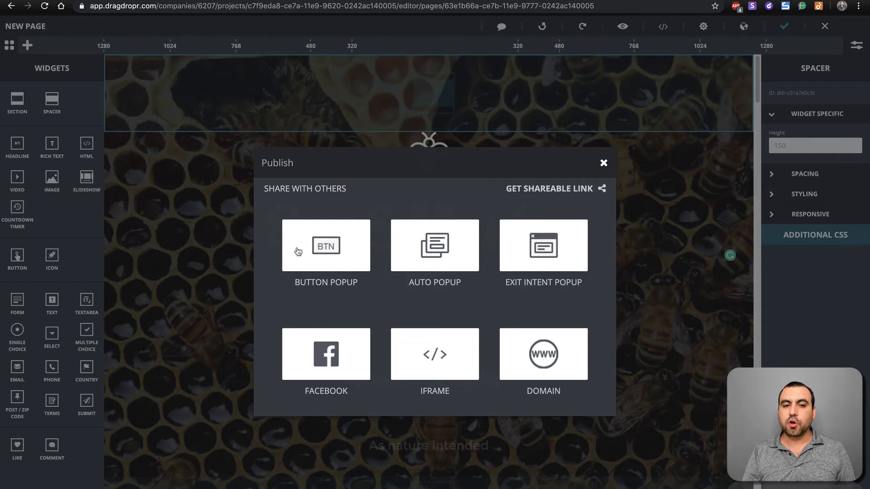
mouse_move(442, 317)
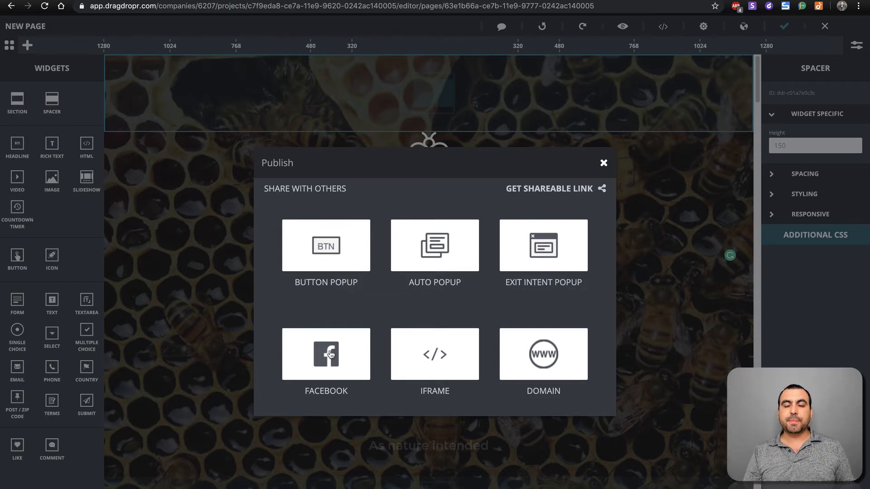
mouse_move(550, 362)
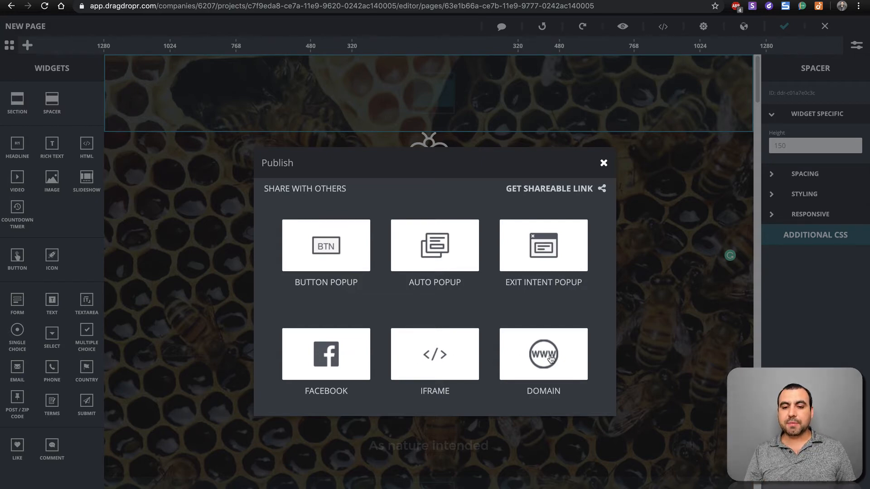
left_click(543, 355)
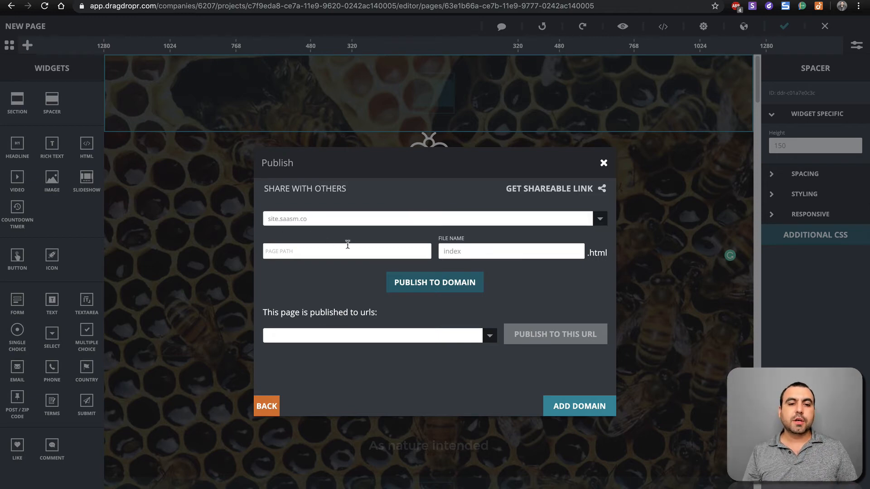
- Enter saasmaster as the page path and publish the page to site.saasm.co
left_click(346, 251)
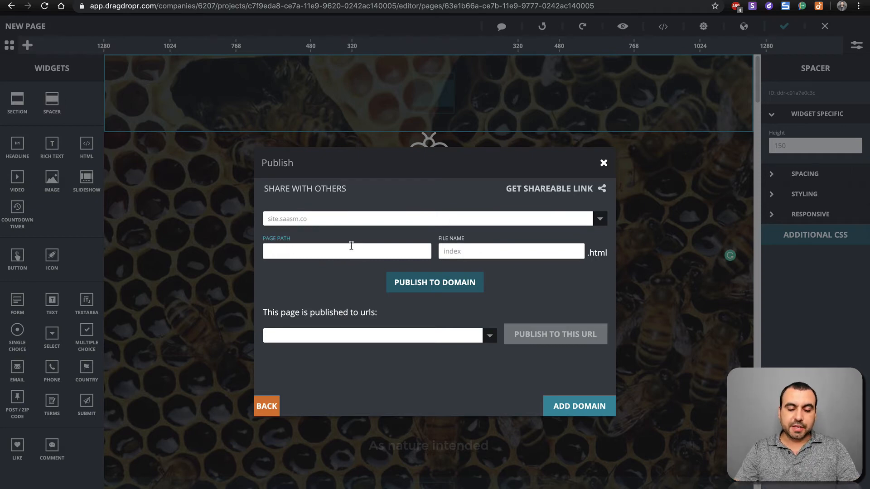
type("saasmaster")
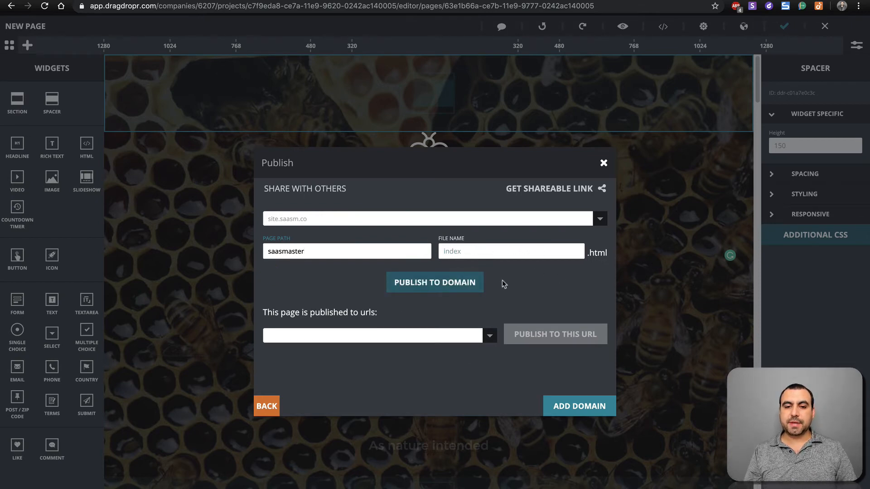
left_click(435, 283)
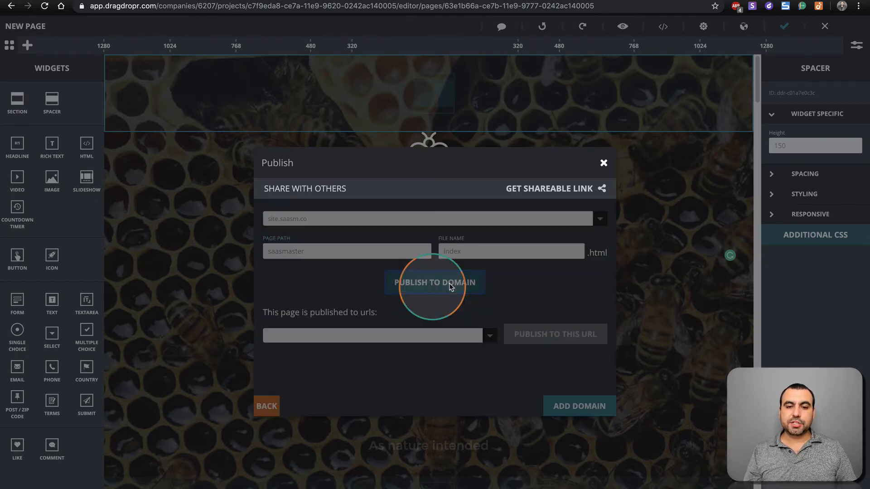
left_click(435, 283)
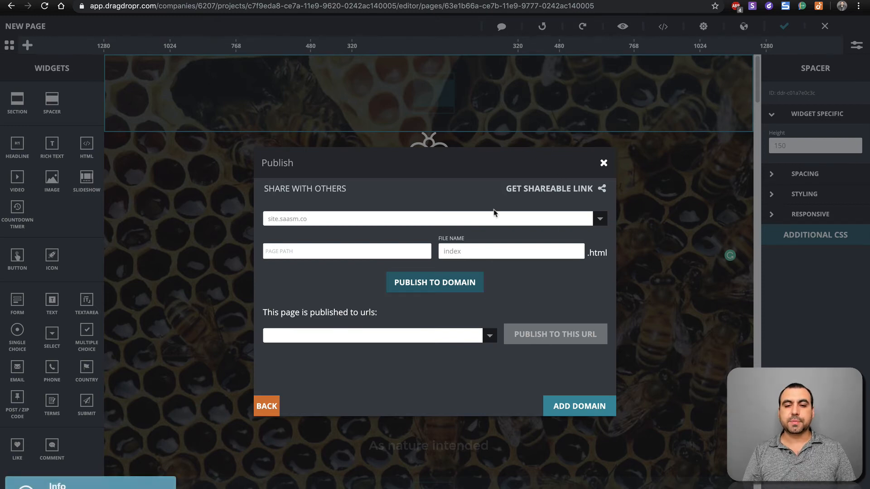
mouse_move(551, 191)
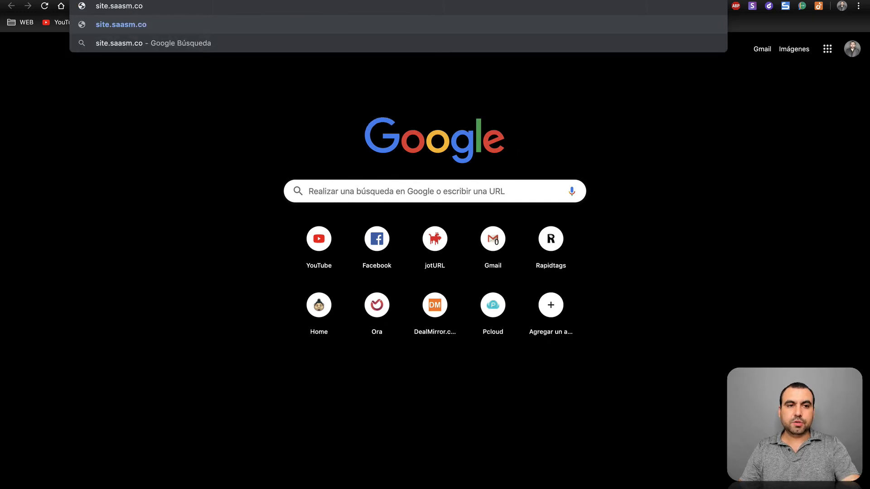
- Load site.saasm.co/saasmaster in Chrome and scroll through the honey landing page sections
type("/saasmaster")
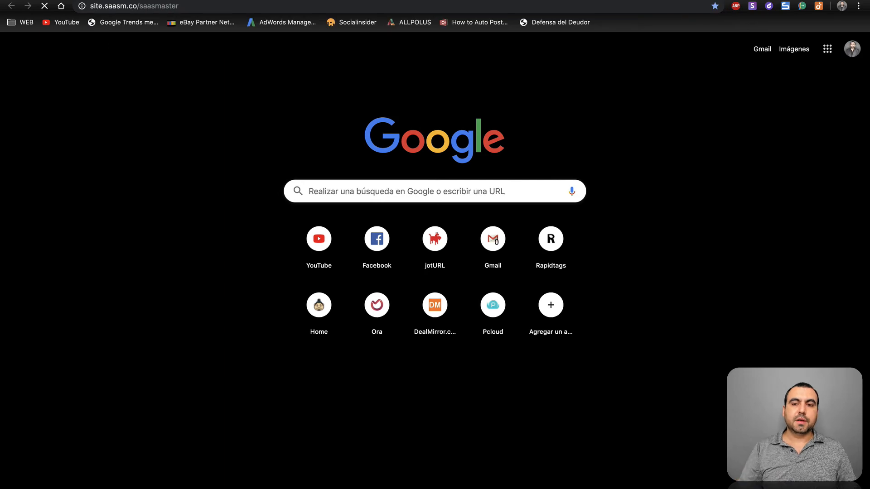
mouse_move(724, 231)
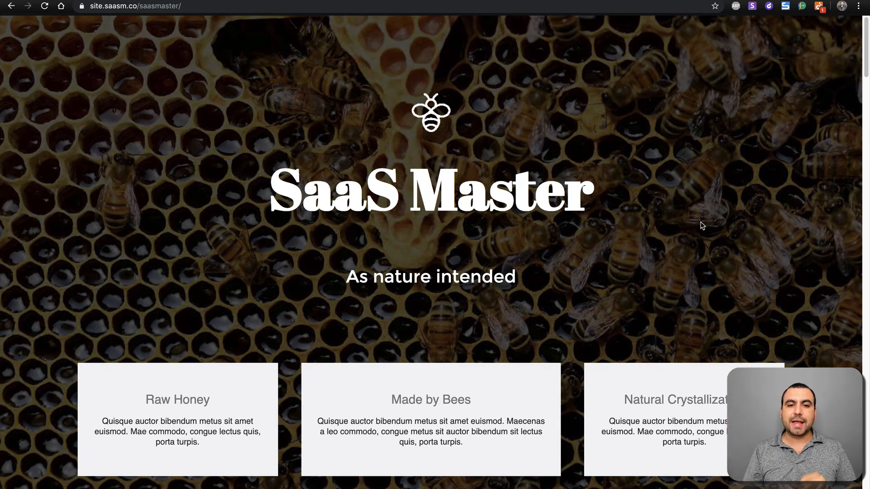
scroll("down", 3)
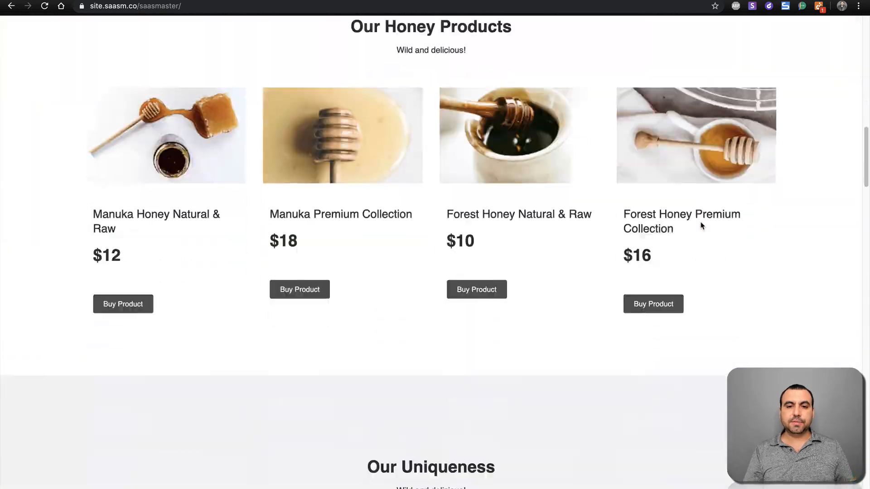
scroll("down", 3)
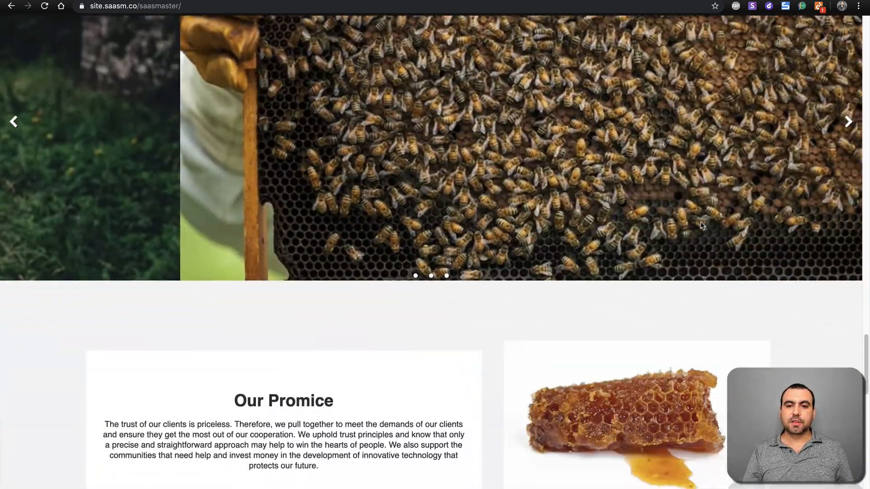
scroll("down", 3)
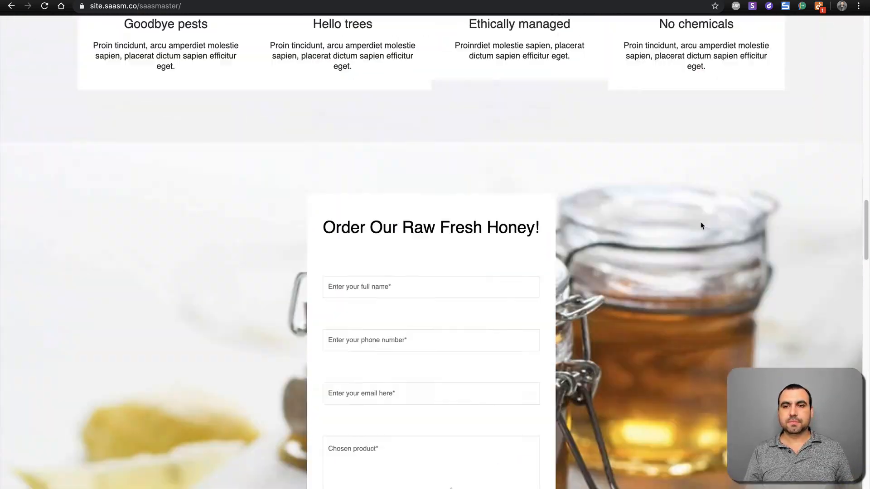
scroll("up", 3)
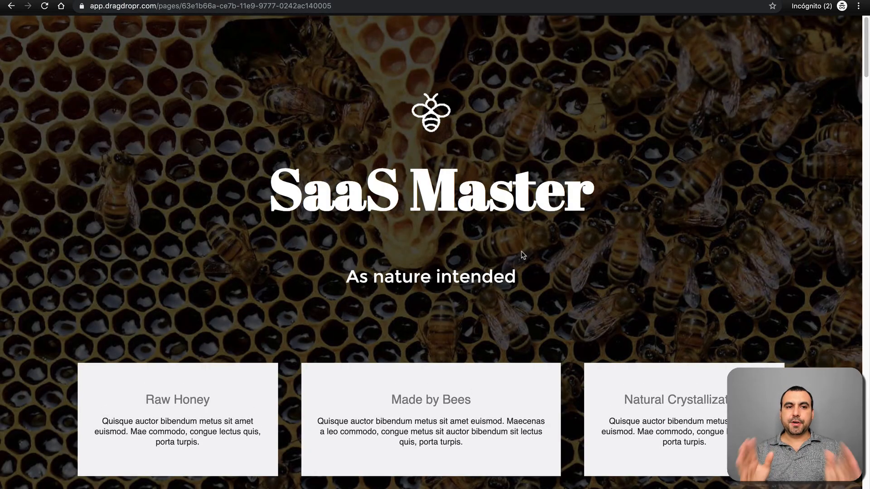
mouse_move(342, 112)
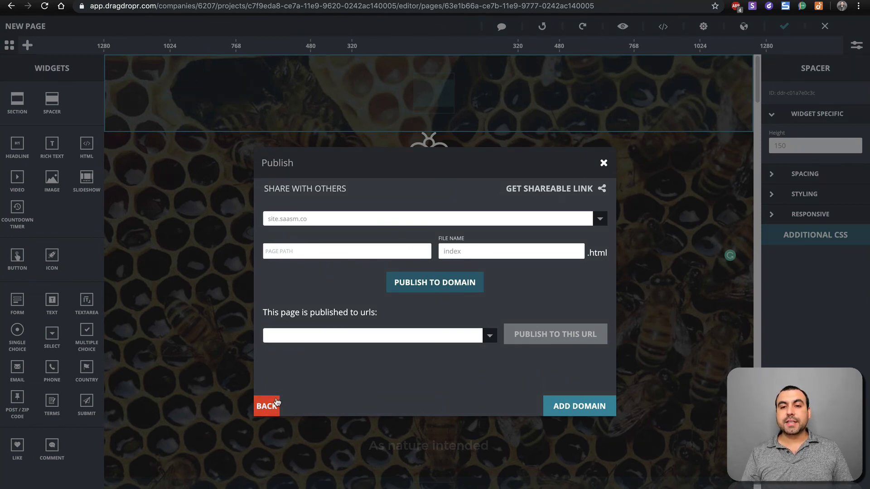
- Go back from the Publish dialog and close it to return to the page editor
left_click(266, 406)
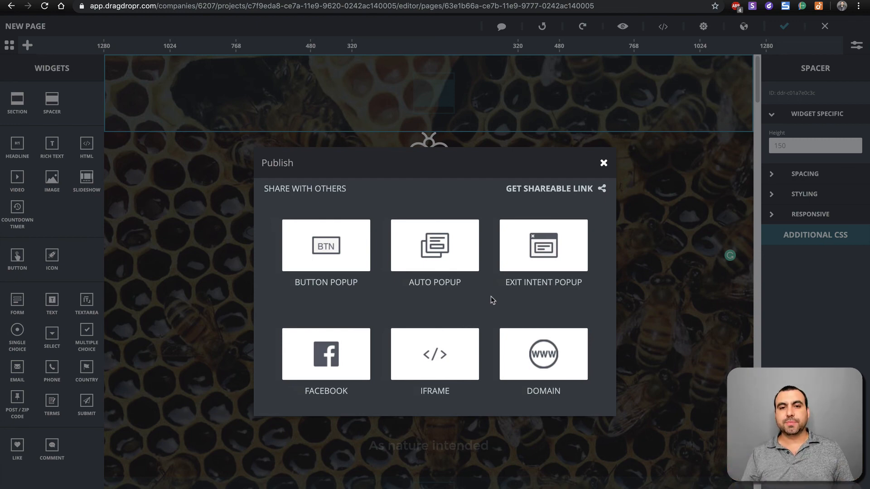
mouse_move(604, 164)
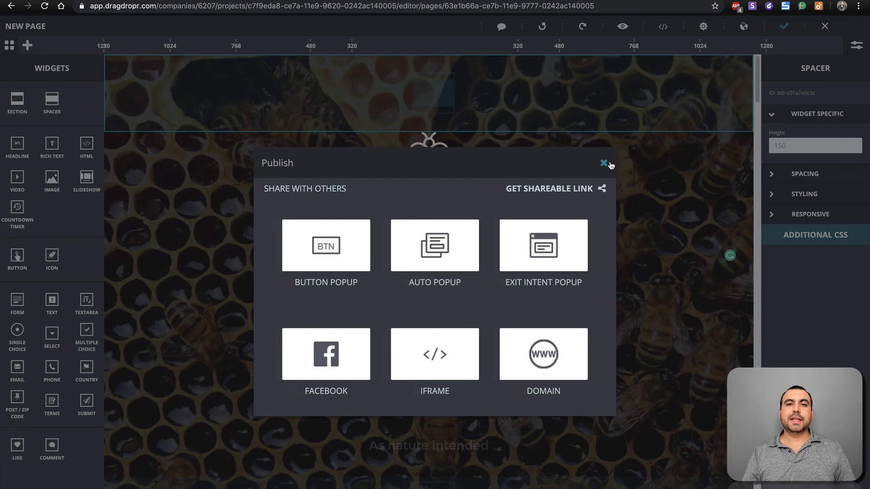
left_click(604, 164)
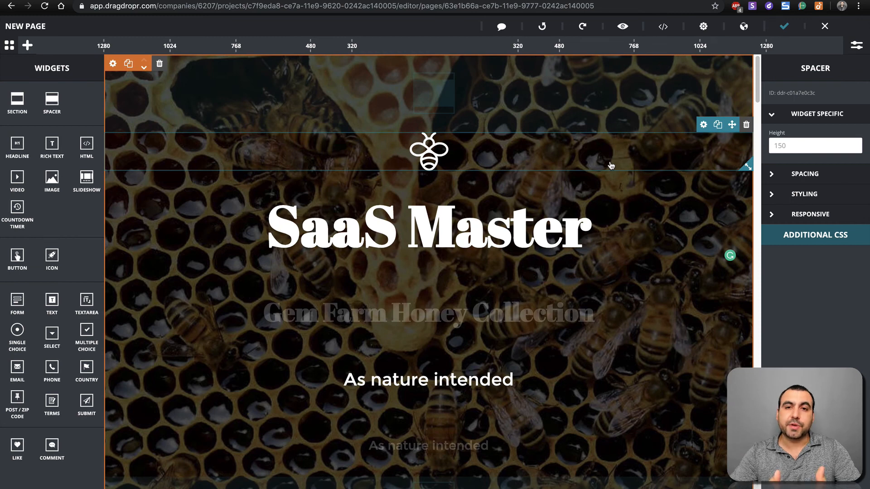